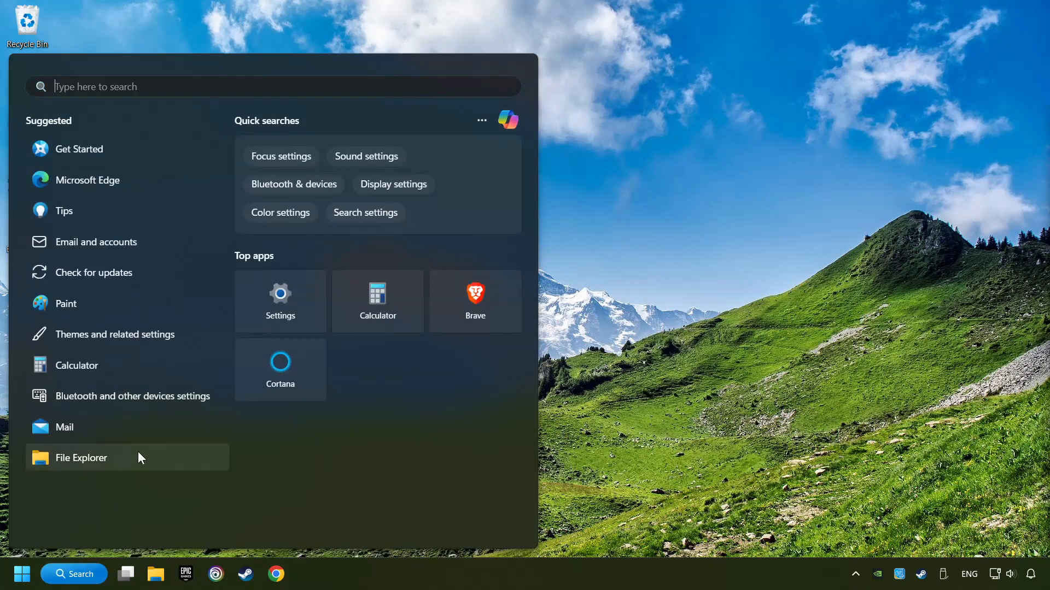
Step: Search Windows for 'device Manager' to launch Device Manager
type("device Manager")
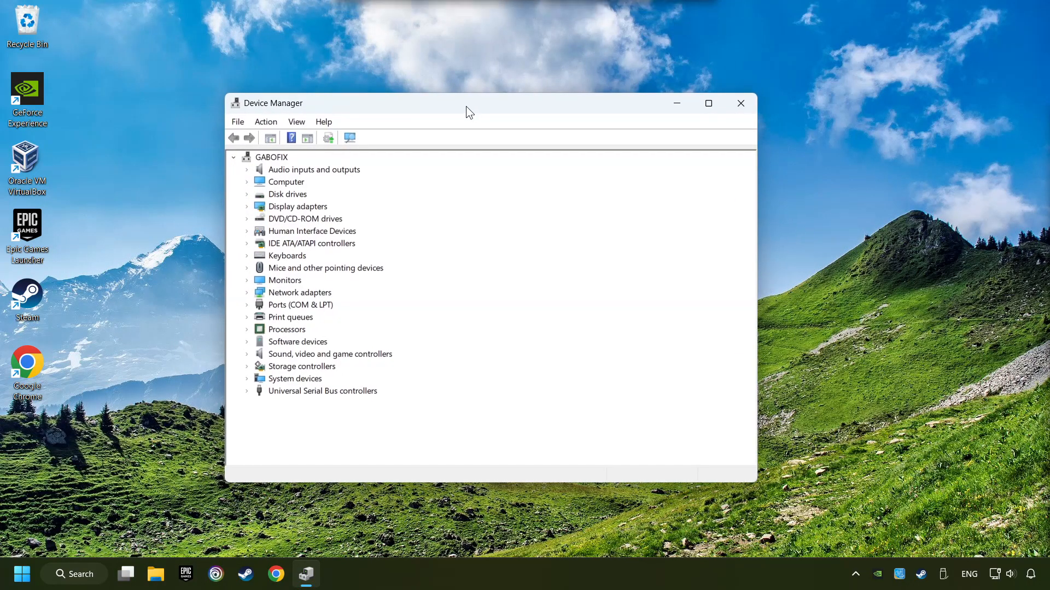
Step: Expand Display adapters and select the NVIDIA GeForce GTX 1050 Ti
left_click(297, 206)
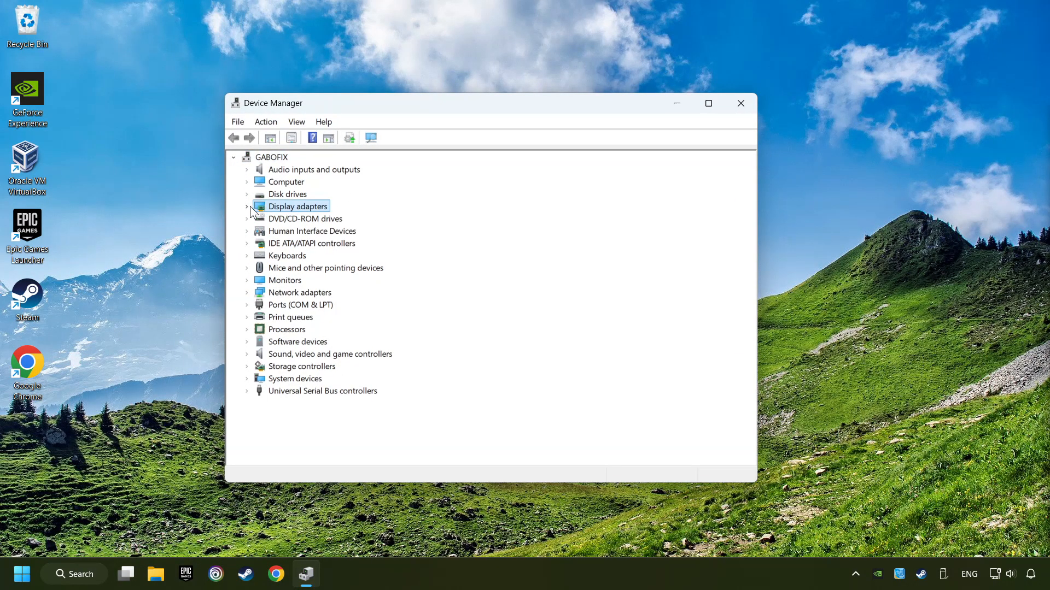
left_click(247, 207)
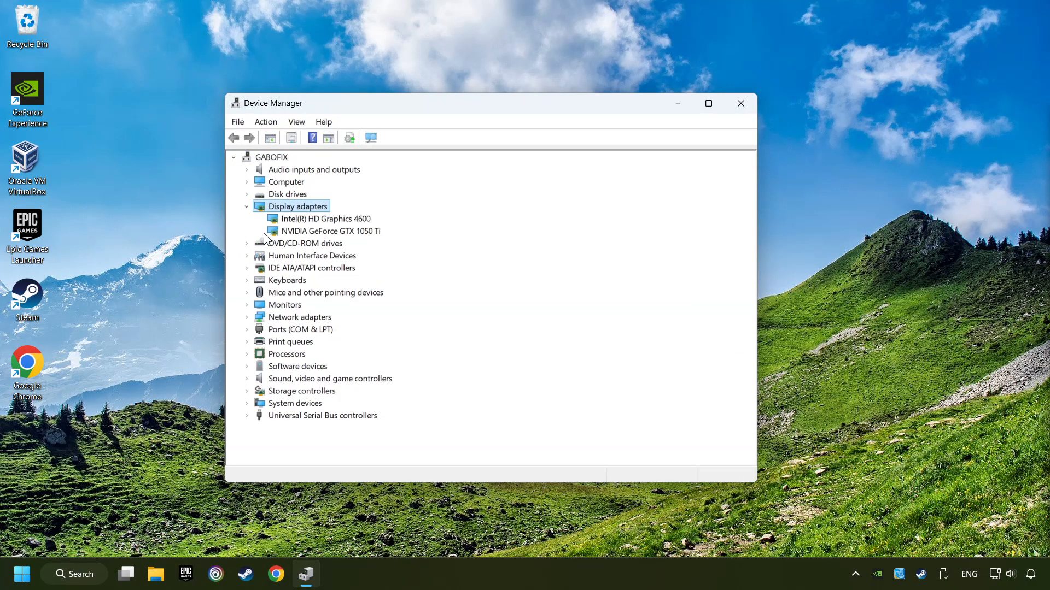
left_click(328, 230)
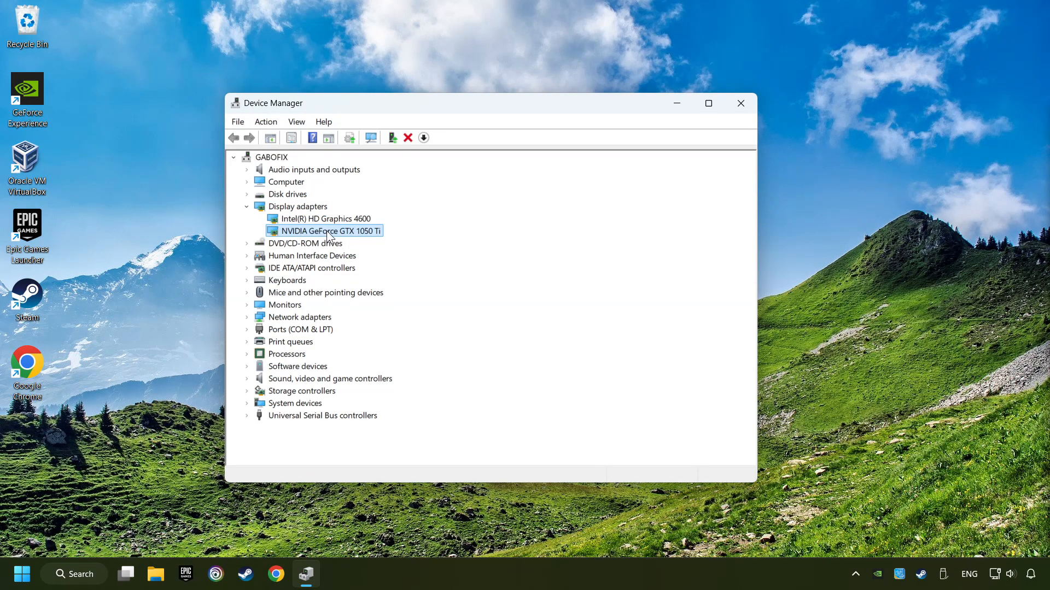
right_click(324, 230)
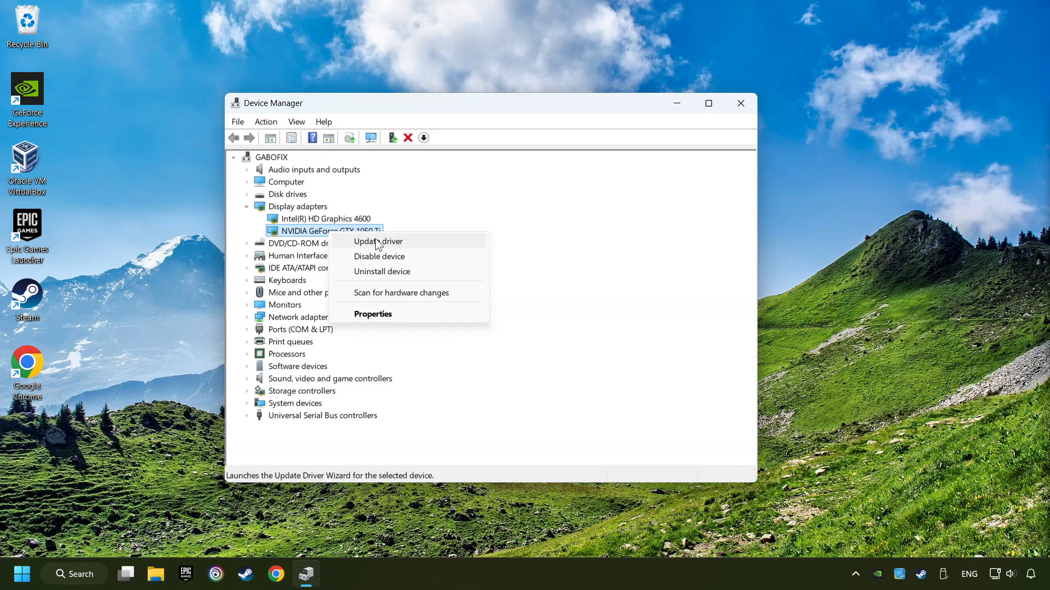
Step: Run an automatic driver search for the GTX 1050 Ti, confirm the best driver is installed, then close Device Manager
left_click(378, 241)
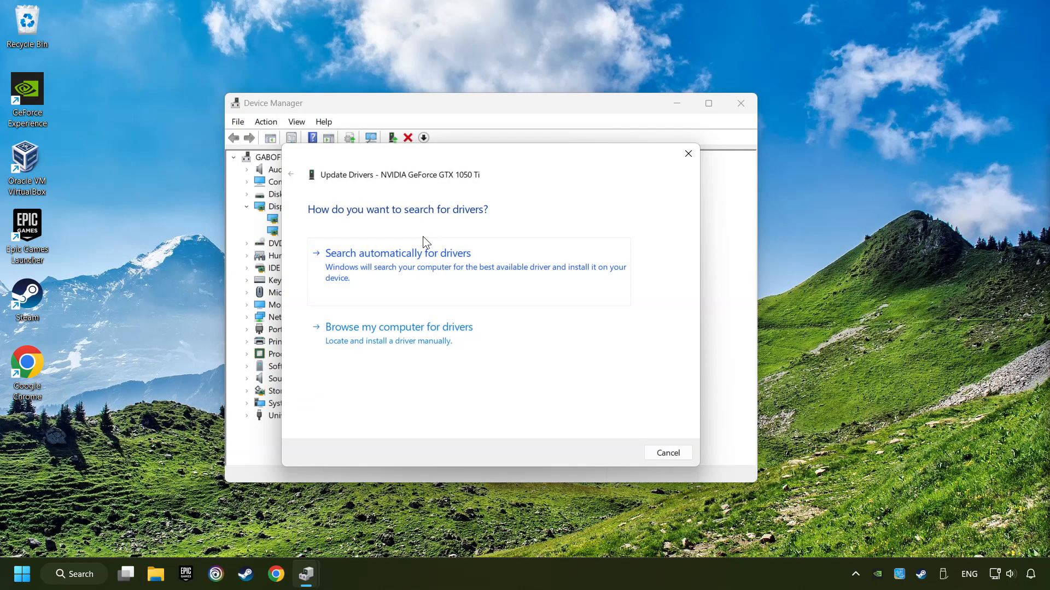
mouse_move(385, 261)
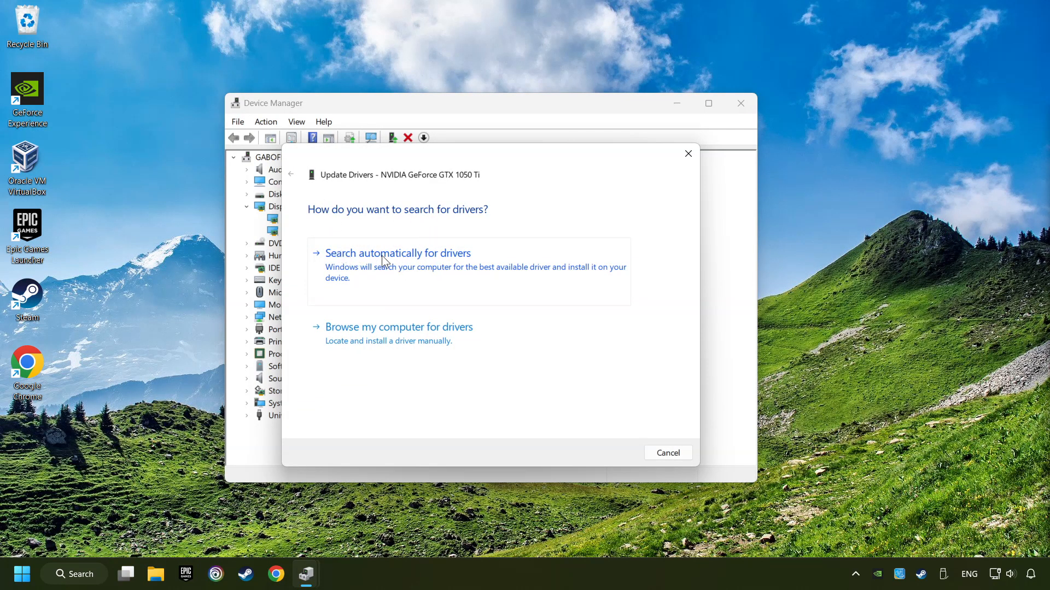
left_click(397, 253)
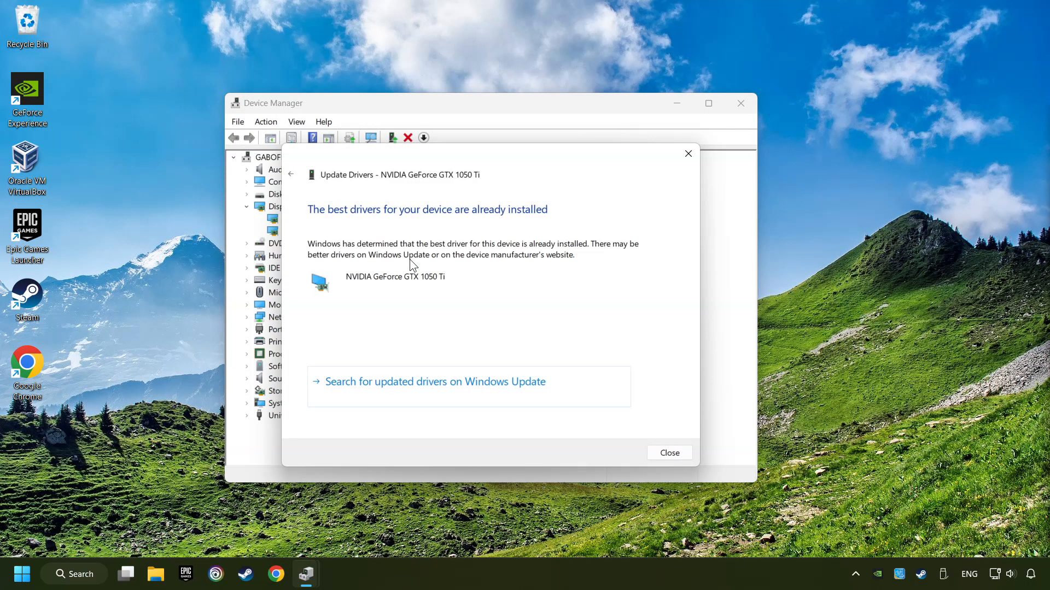
mouse_move(588, 408)
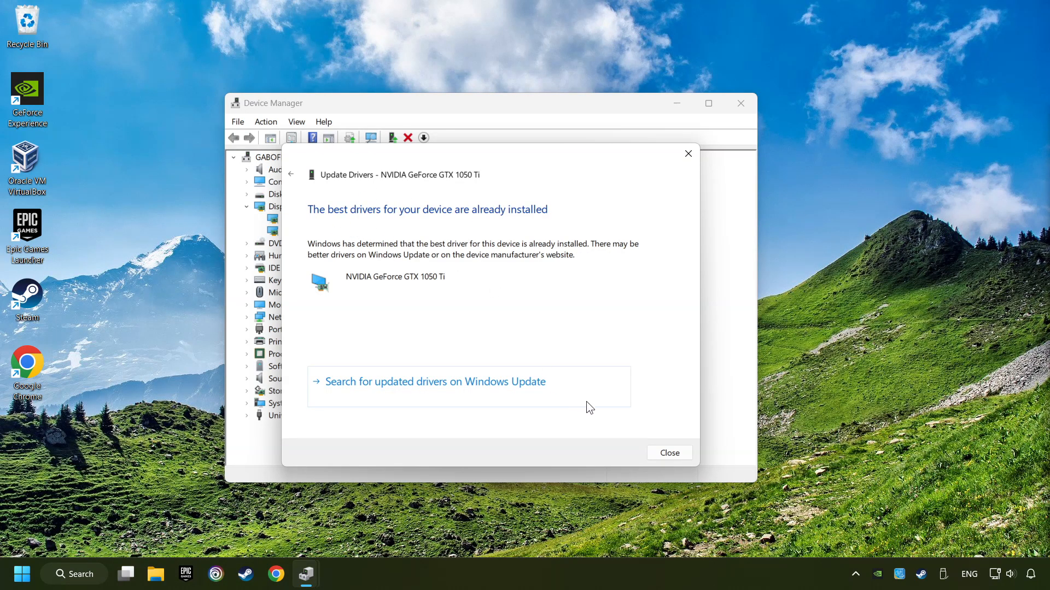
left_click(667, 453)
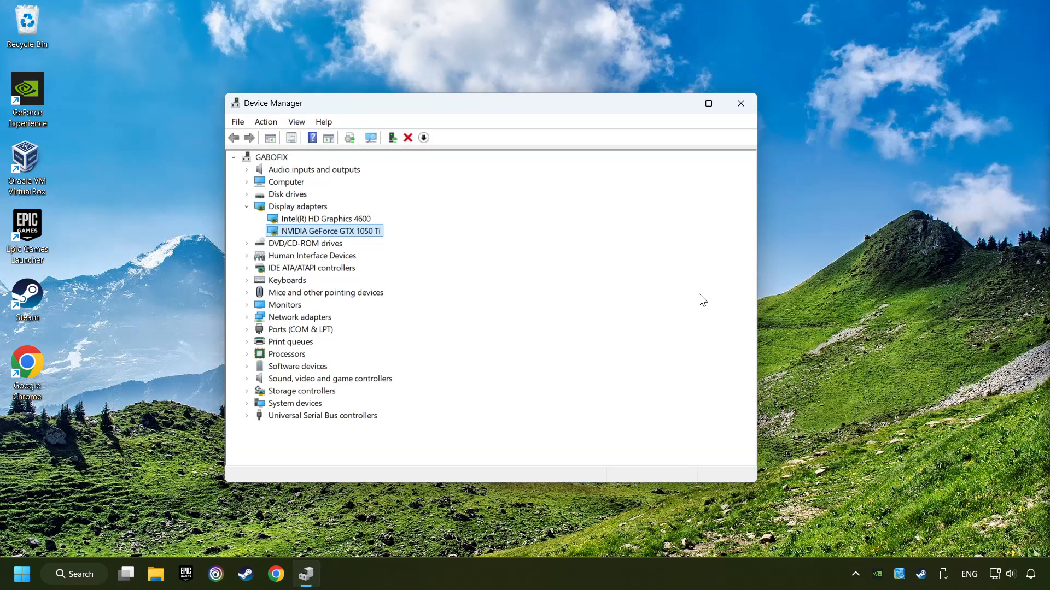
left_click(740, 103)
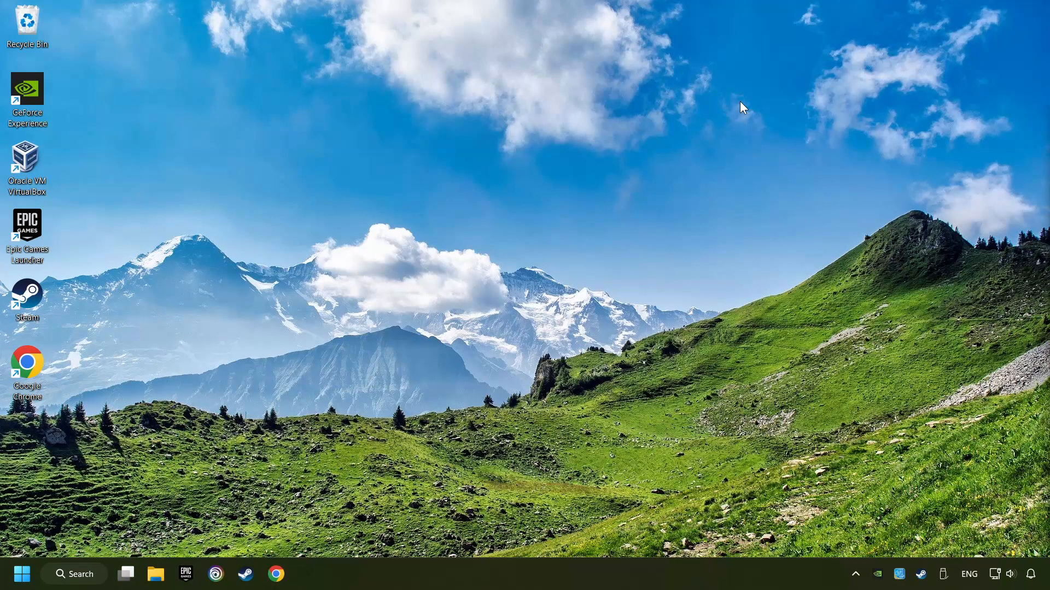
mouse_move(279, 541)
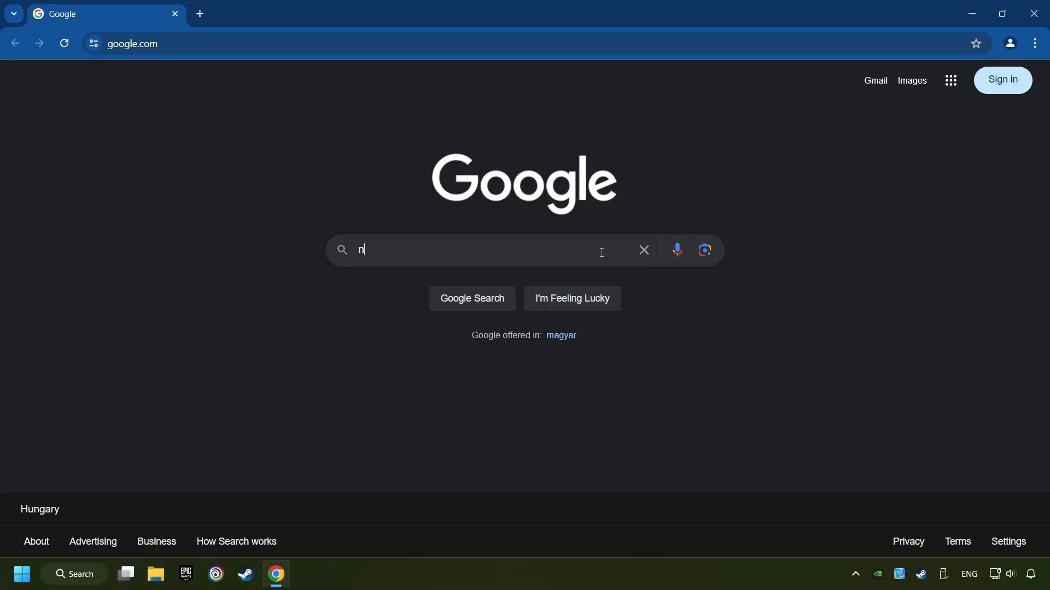
Step: Search Google for 'nvidia geforce driver download'
type("vidia geforce driver download")
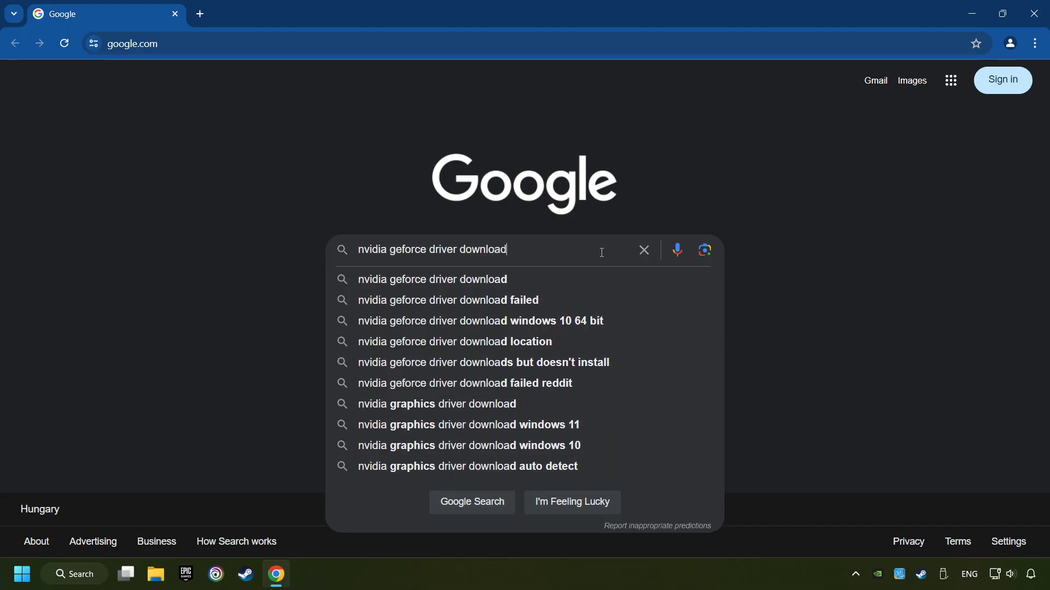
key("Enter")
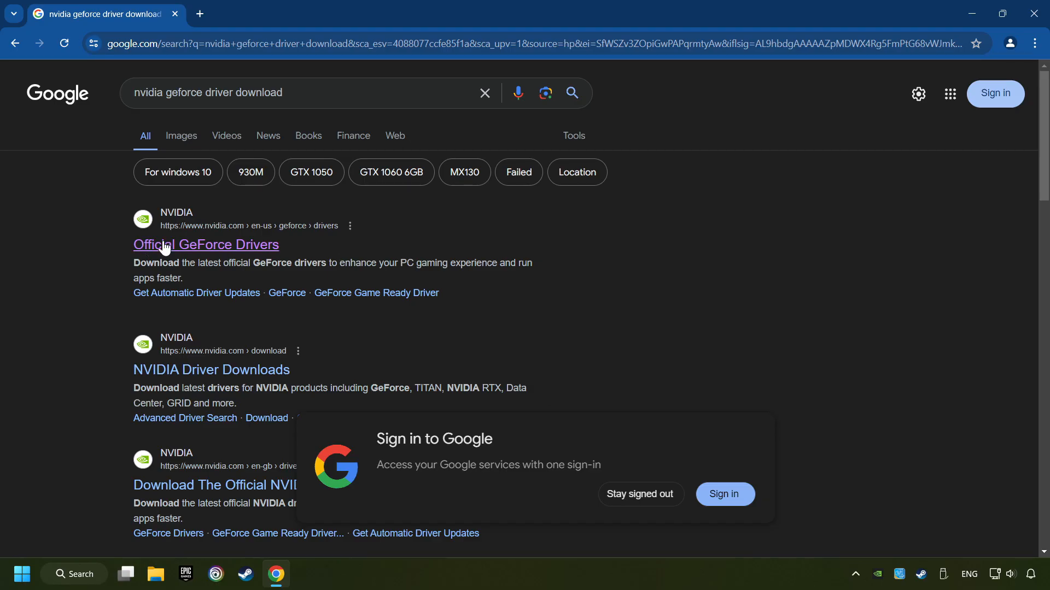
Step: Go to the Official GeForce Drivers page and download the GeForce Experience installer
left_click(206, 244)
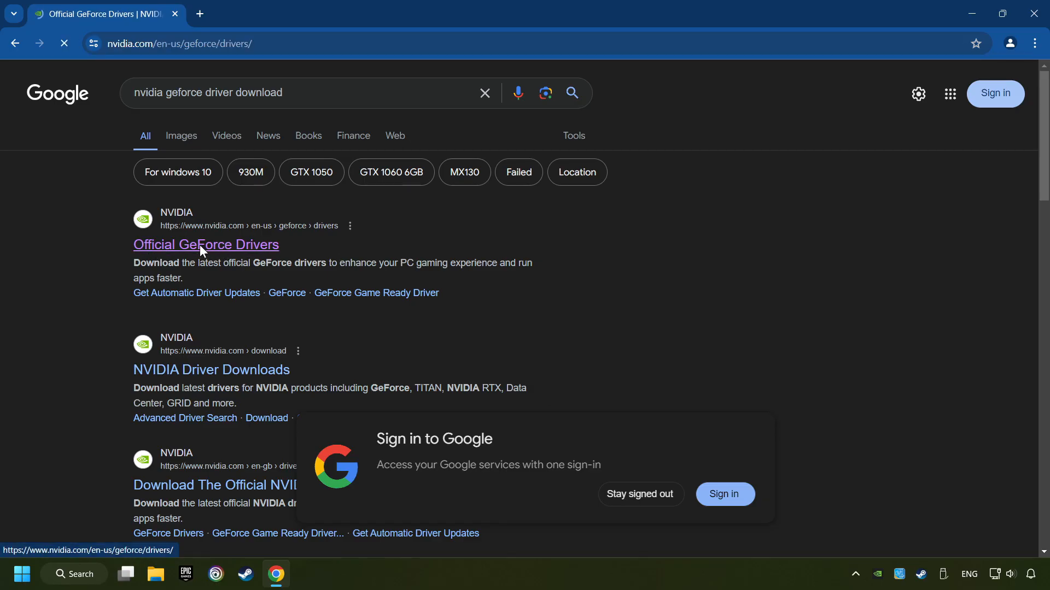
left_click(205, 244)
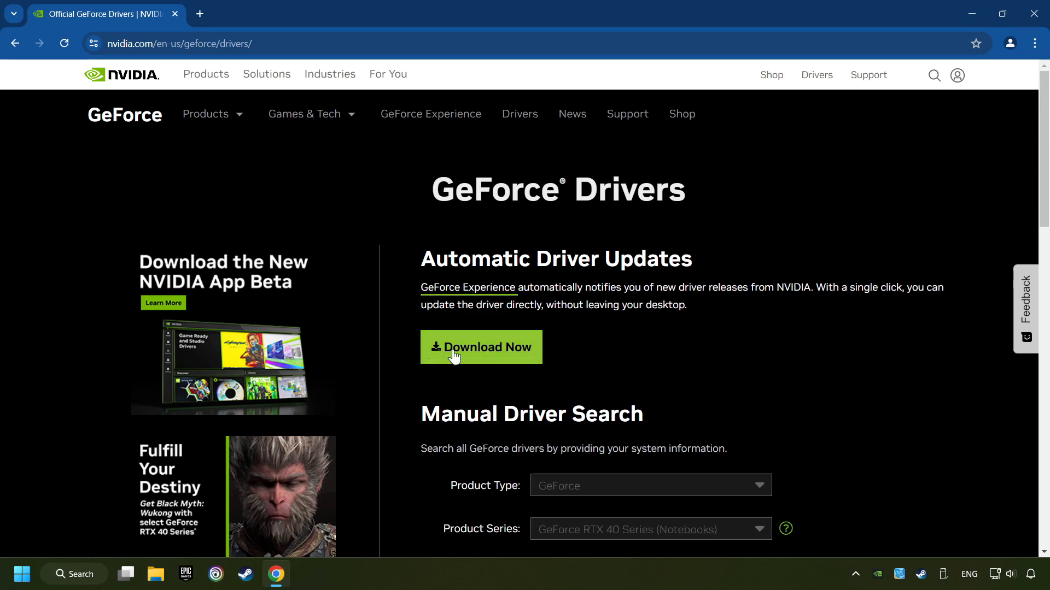
left_click(481, 347)
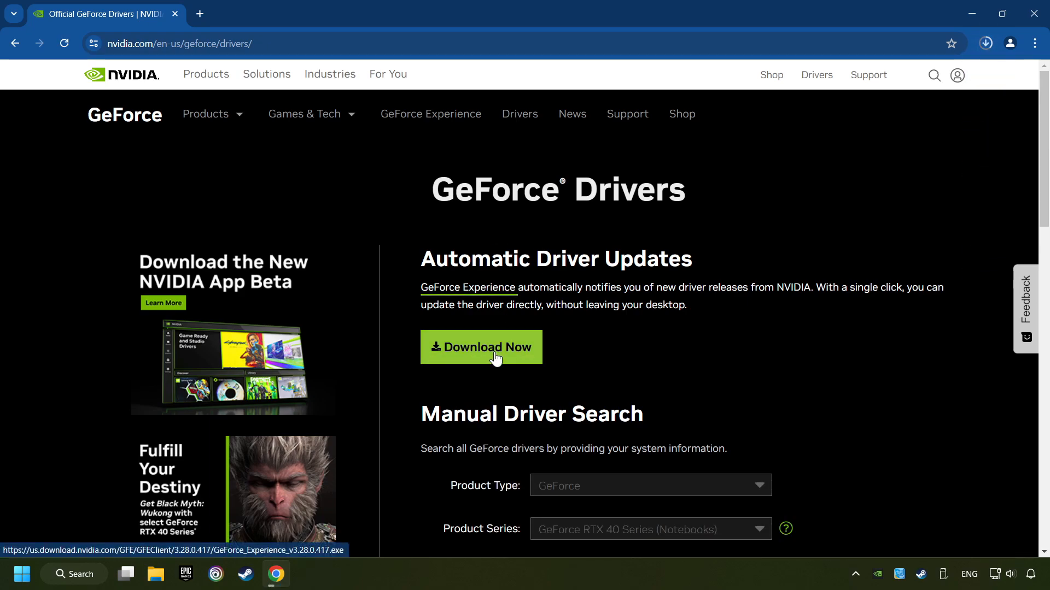
Step: Launch the downloaded GeForce Experience installer from Chrome's downloads and close the browser
left_click(985, 44)
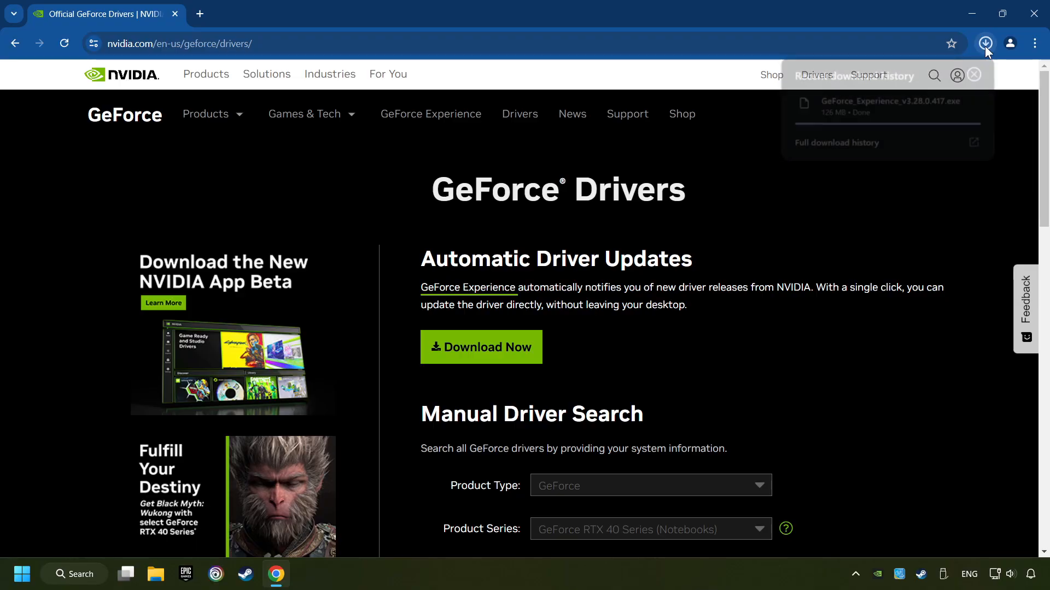
left_click(984, 42)
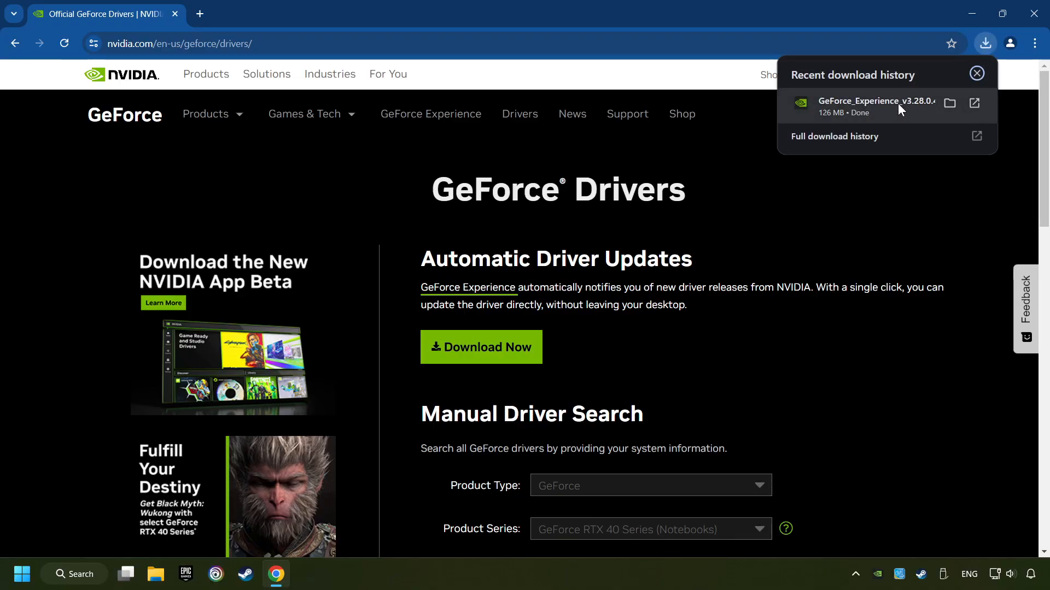
left_click(975, 73)
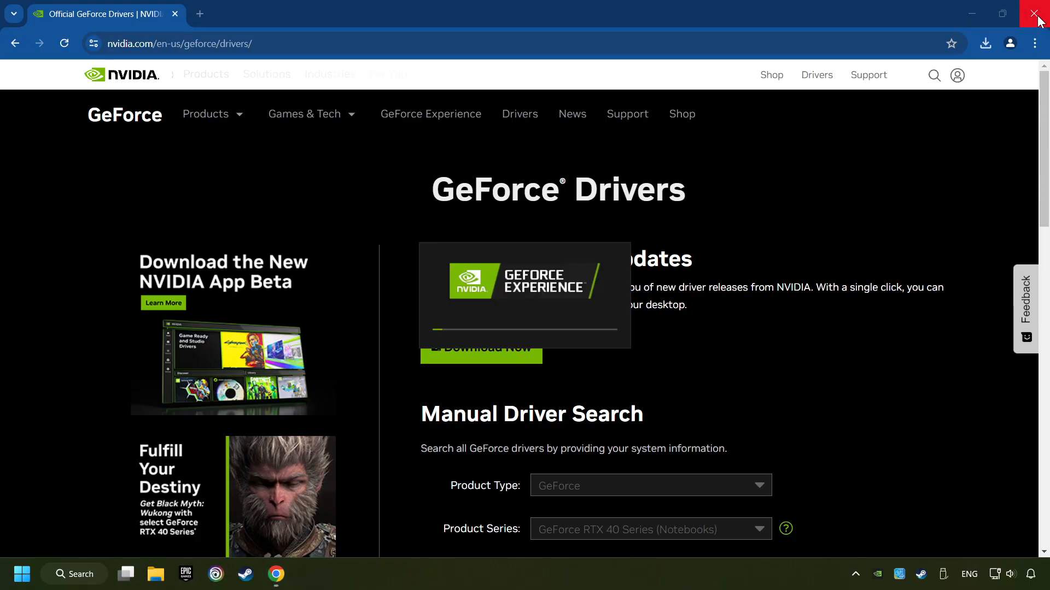
left_click(1039, 13)
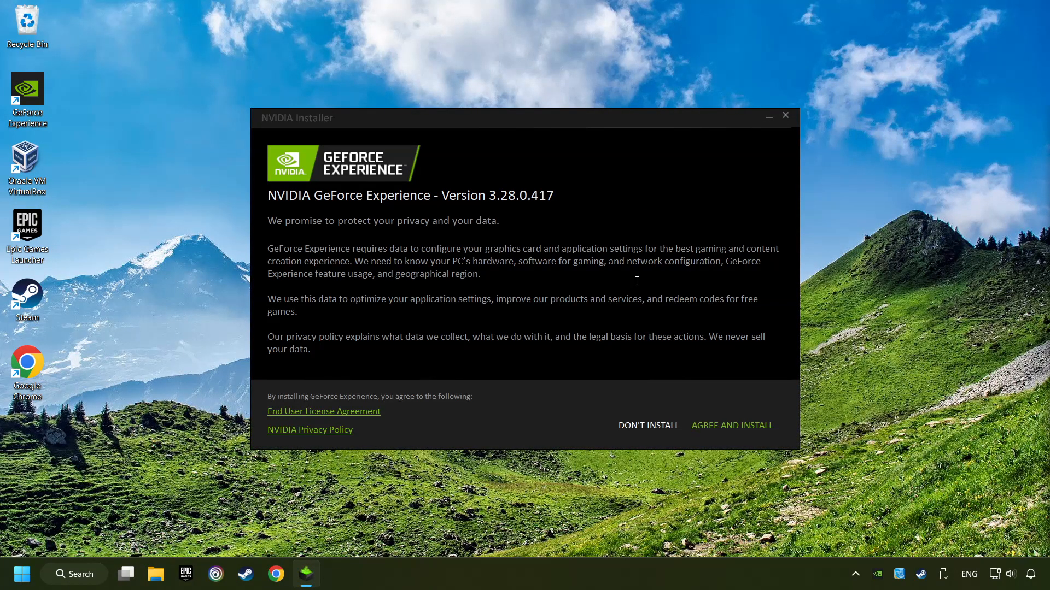
mouse_move(732, 425)
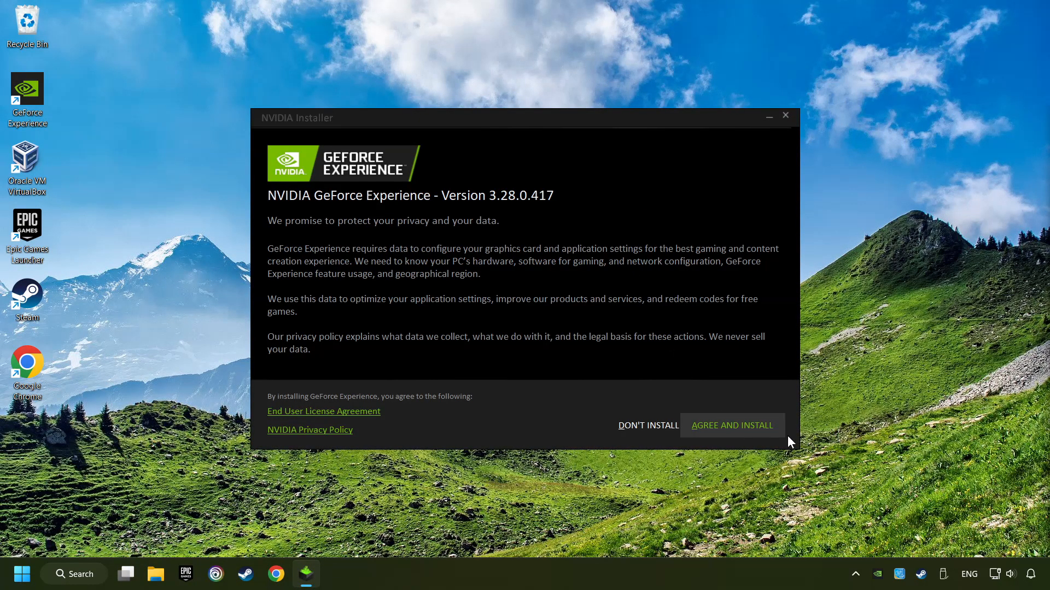
Step: Agree to the terms and install GeForce Experience 3.28.0.417
left_click(732, 425)
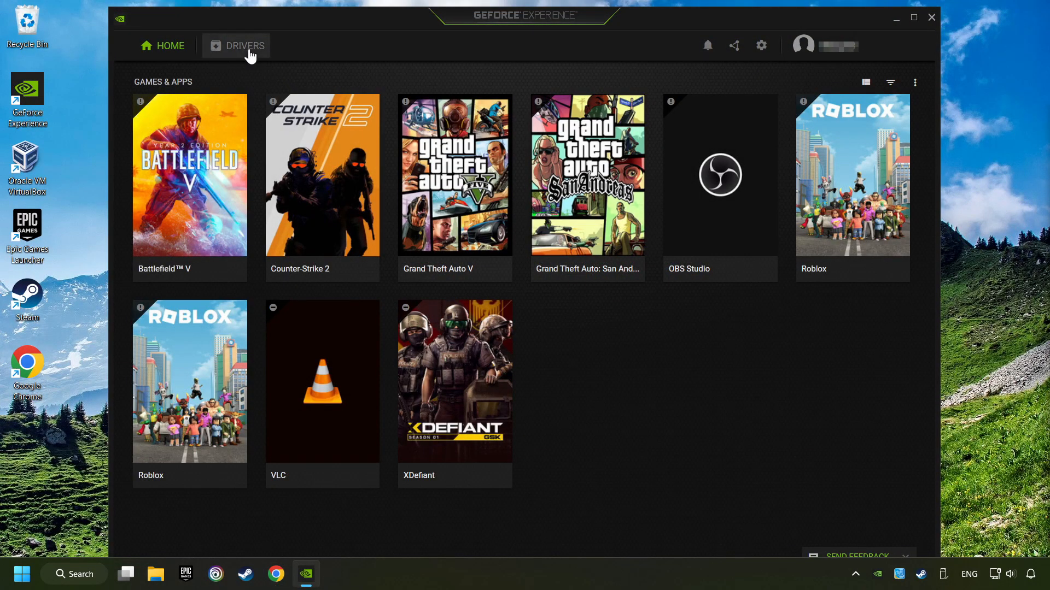
Step: Check for driver updates, confirm Game Ready Driver 556.12 is the latest, then close GeForce Experience
left_click(245, 46)
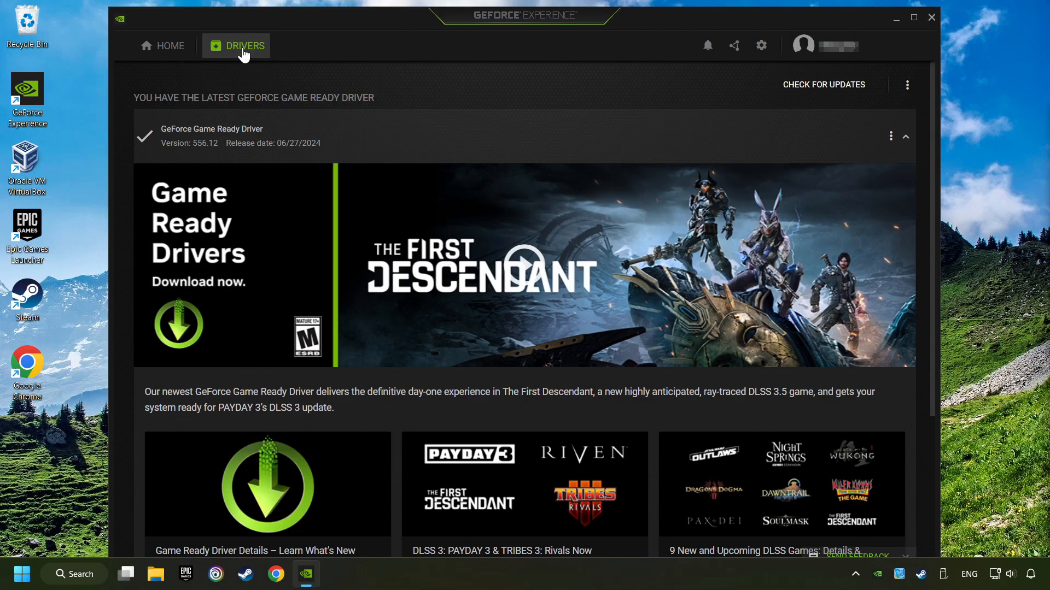
mouse_move(823, 85)
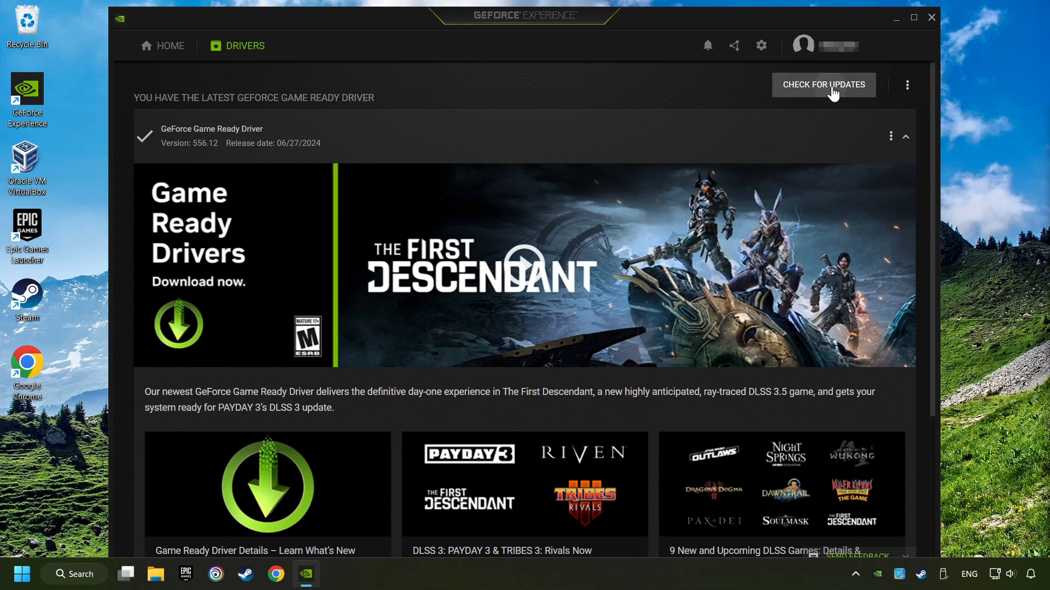
left_click(822, 84)
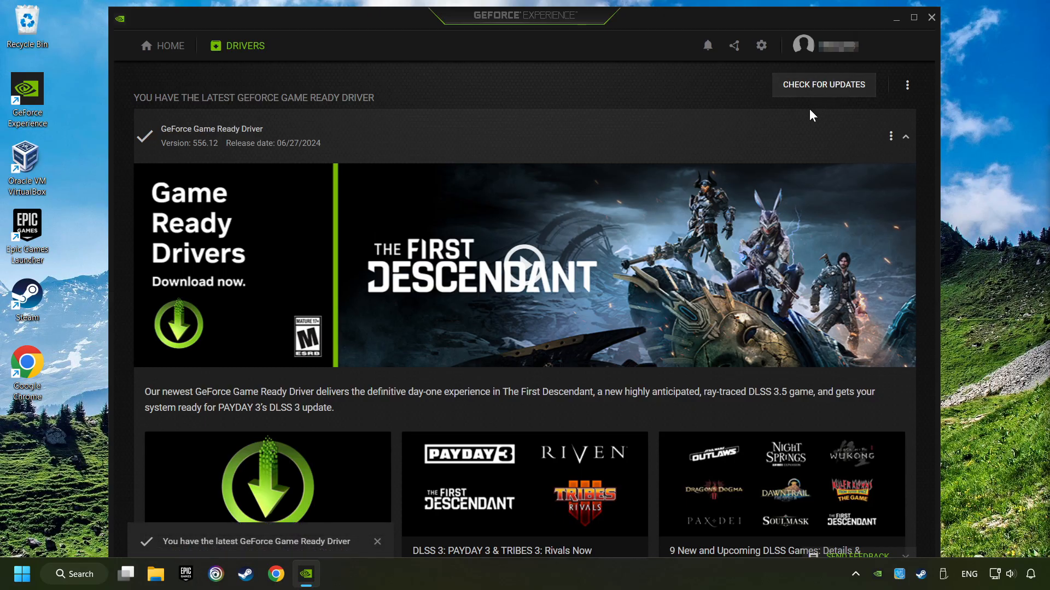
mouse_move(836, 121)
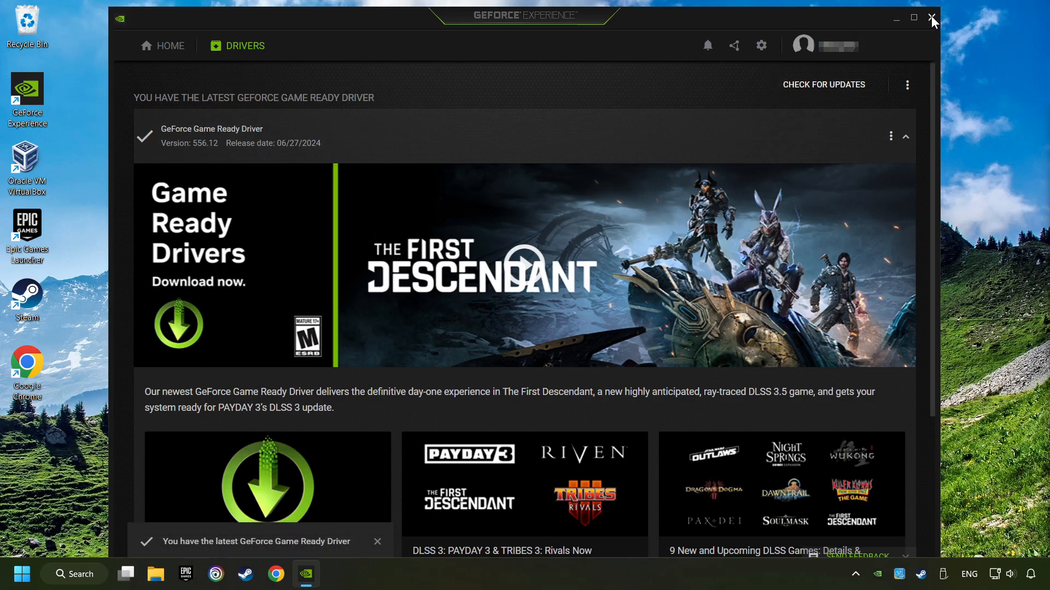
left_click(932, 18)
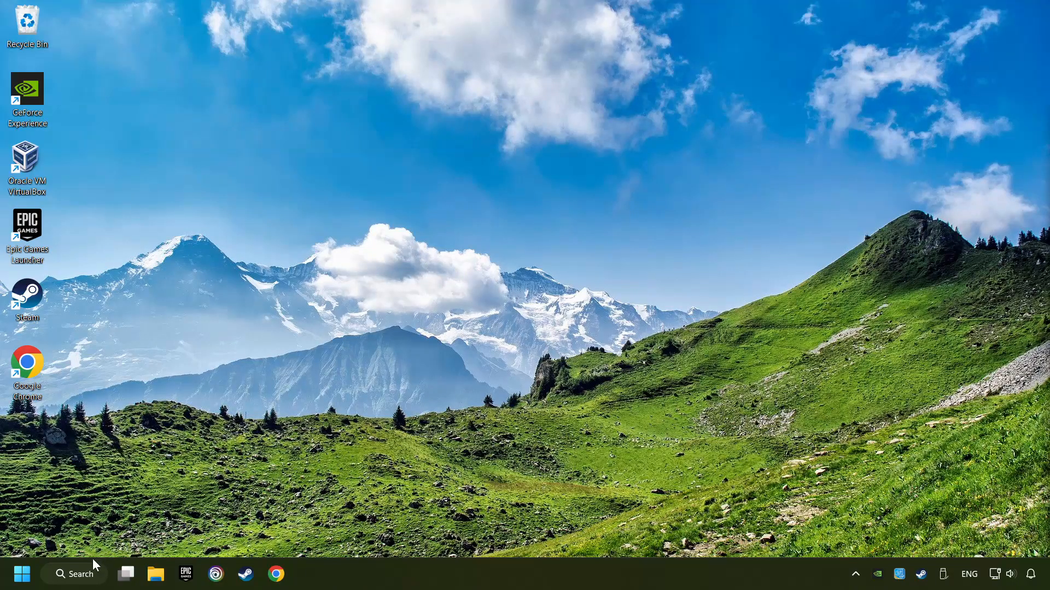
Step: Search Windows for 'graphics settings' and open the Graphics settings page
left_click(73, 574)
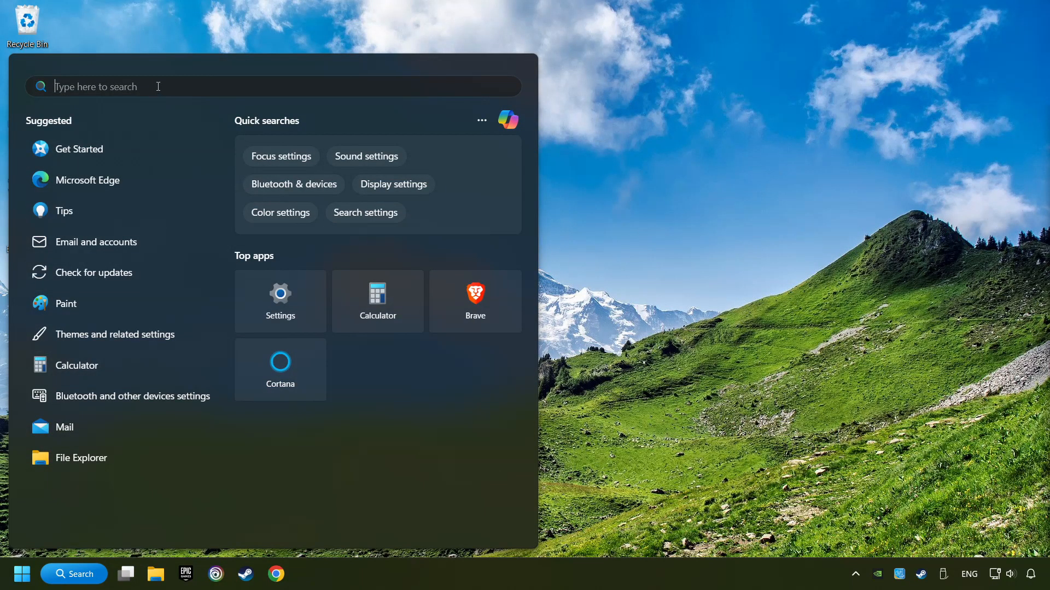
type("graphics settings")
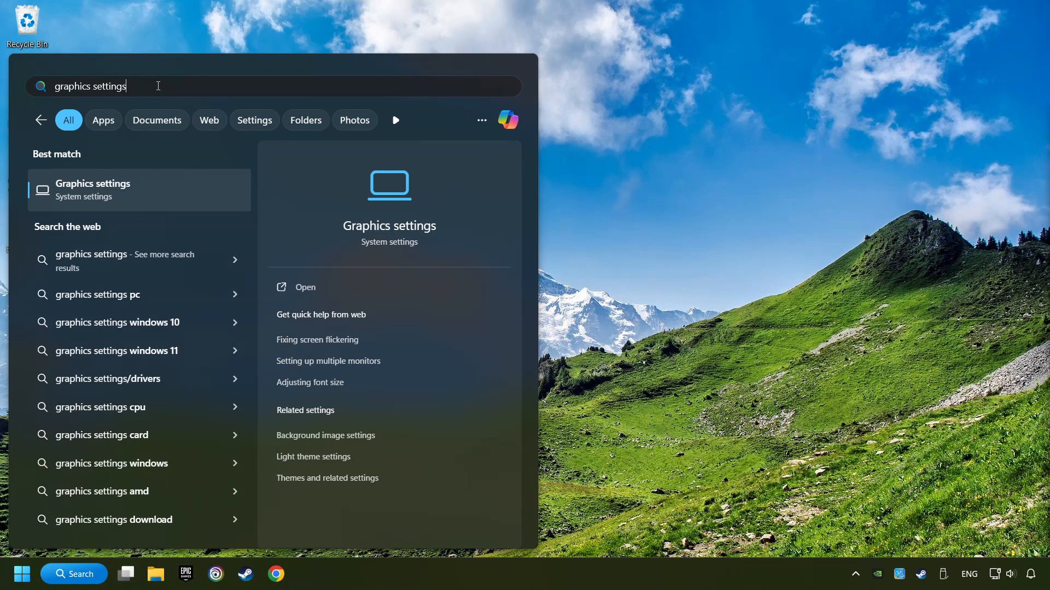
left_click(91, 189)
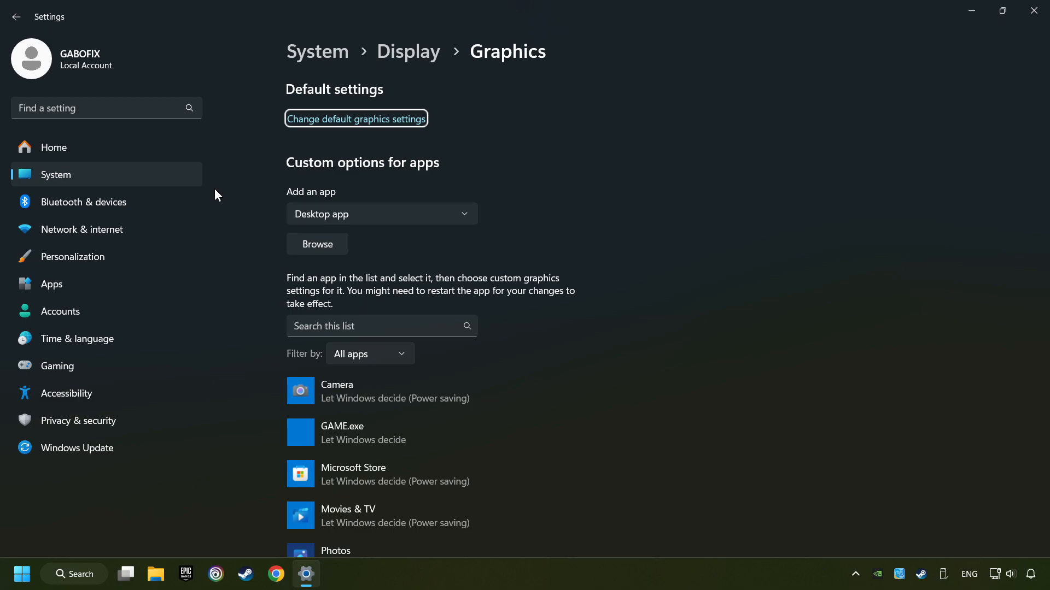
Step: Browse for GAME.exe in Program Files (x86) and add it to the custom graphics apps list
scroll("down", 3)
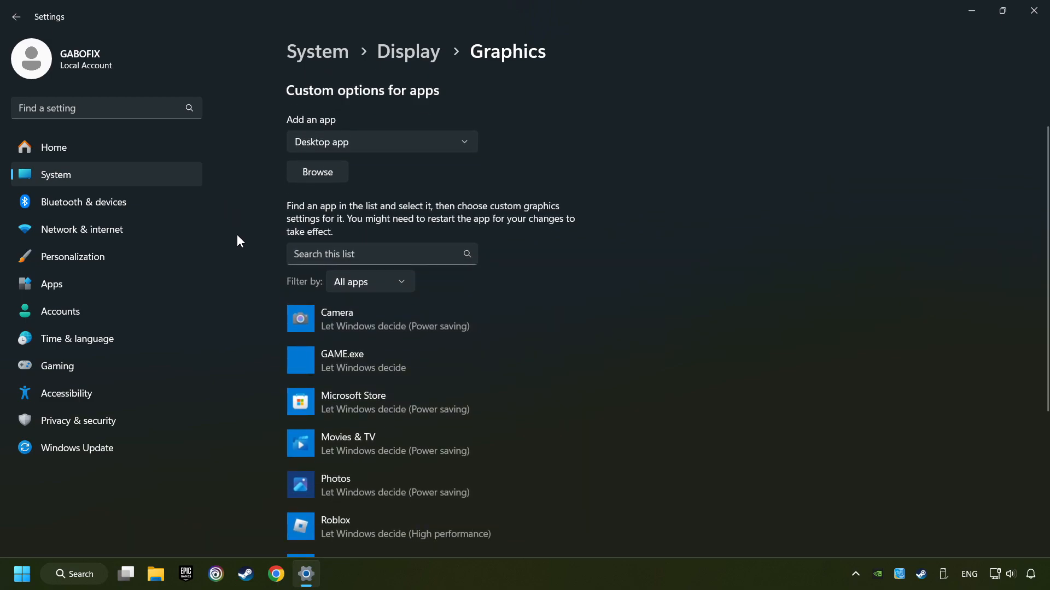
scroll("down", 3)
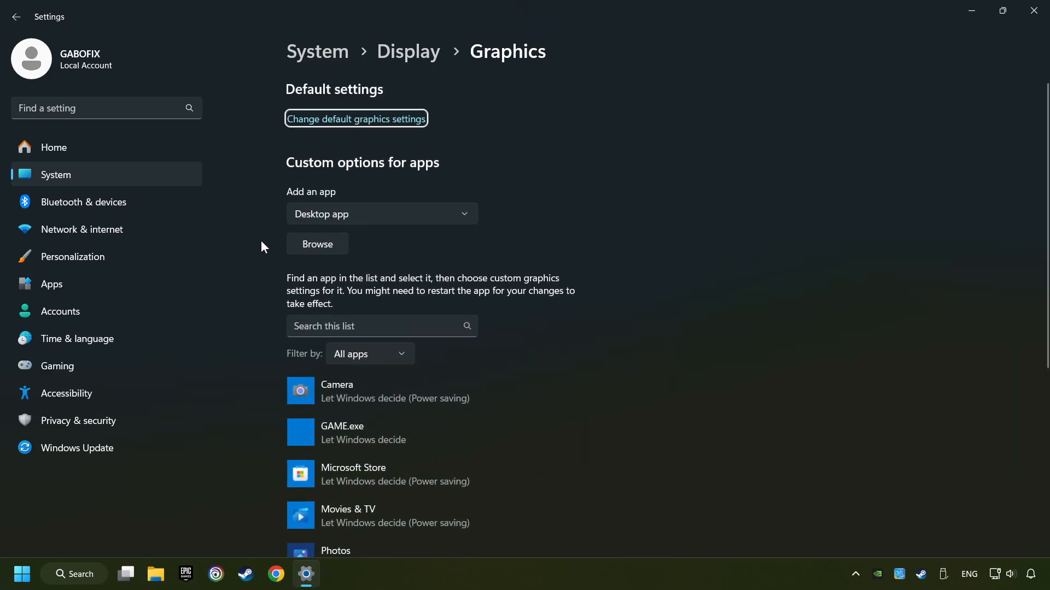
left_click(317, 244)
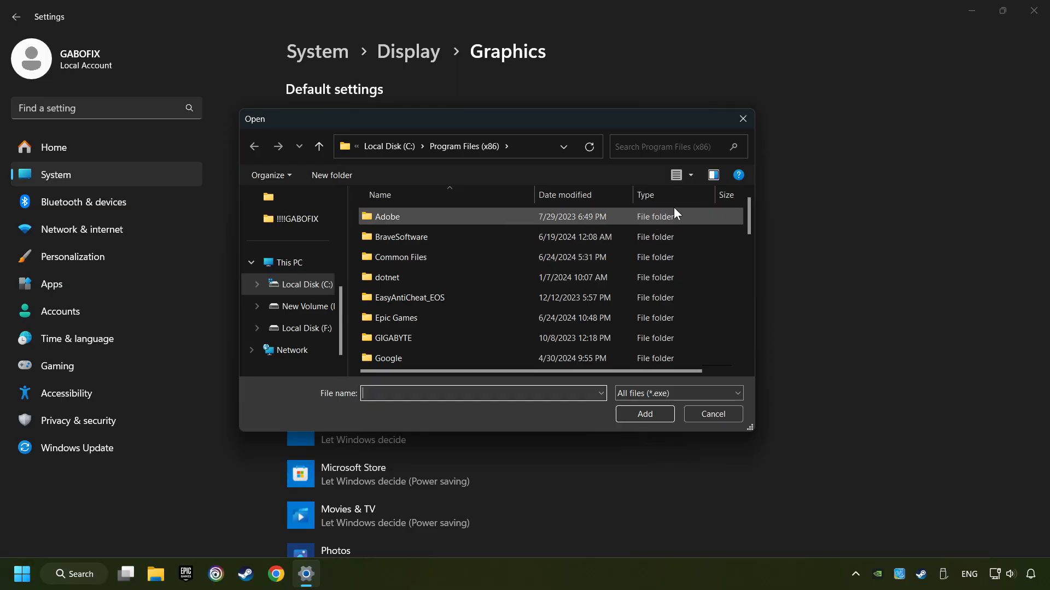
left_click(711, 413)
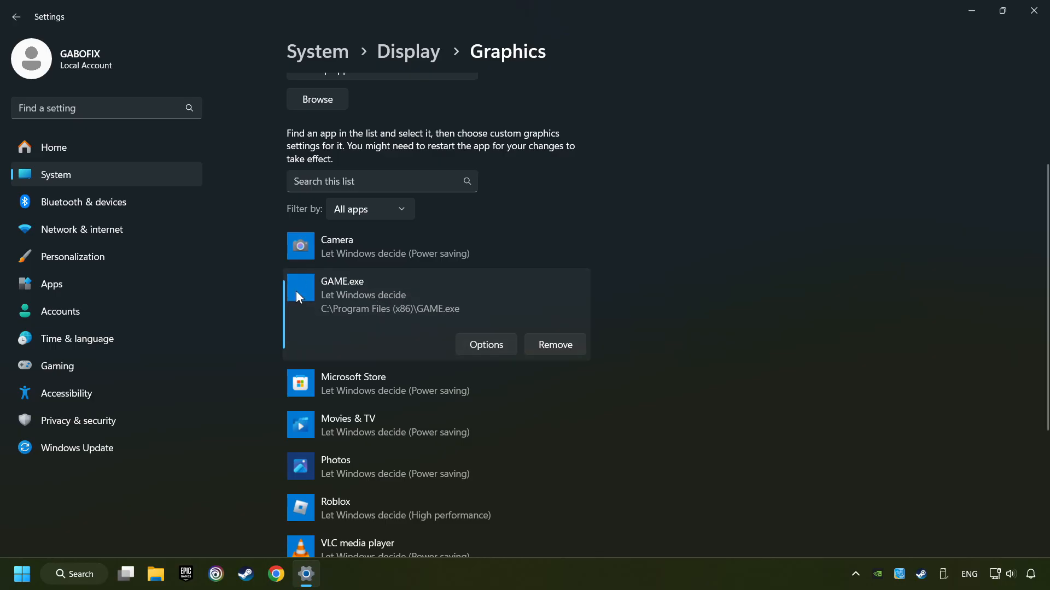
mouse_move(451, 321)
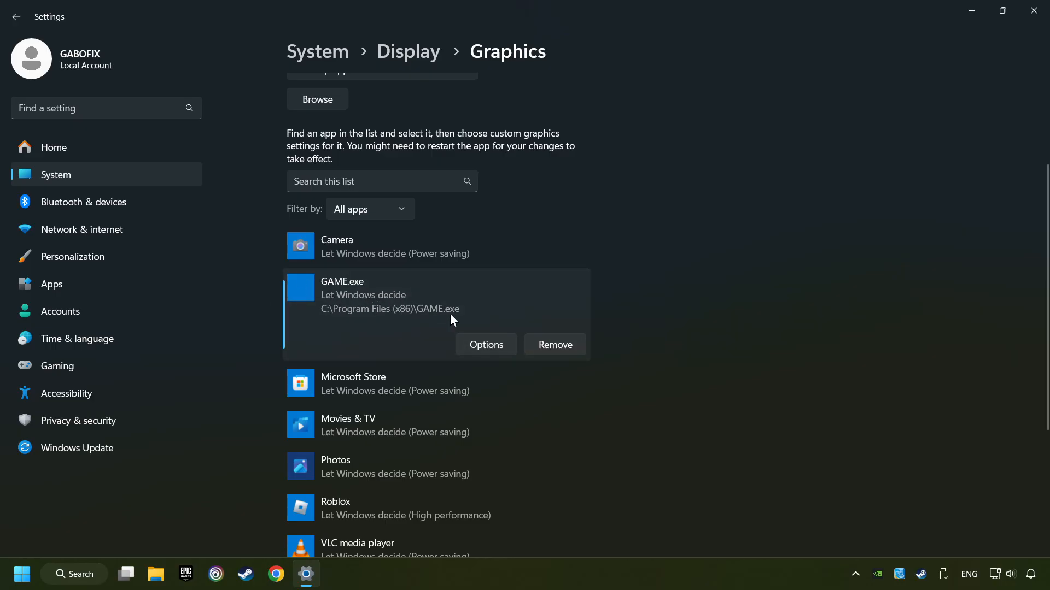
Step: Save GAME.exe's graphics preference as High performance (NVIDIA GeForce GTX 1050 Ti) and close Settings
left_click(485, 344)
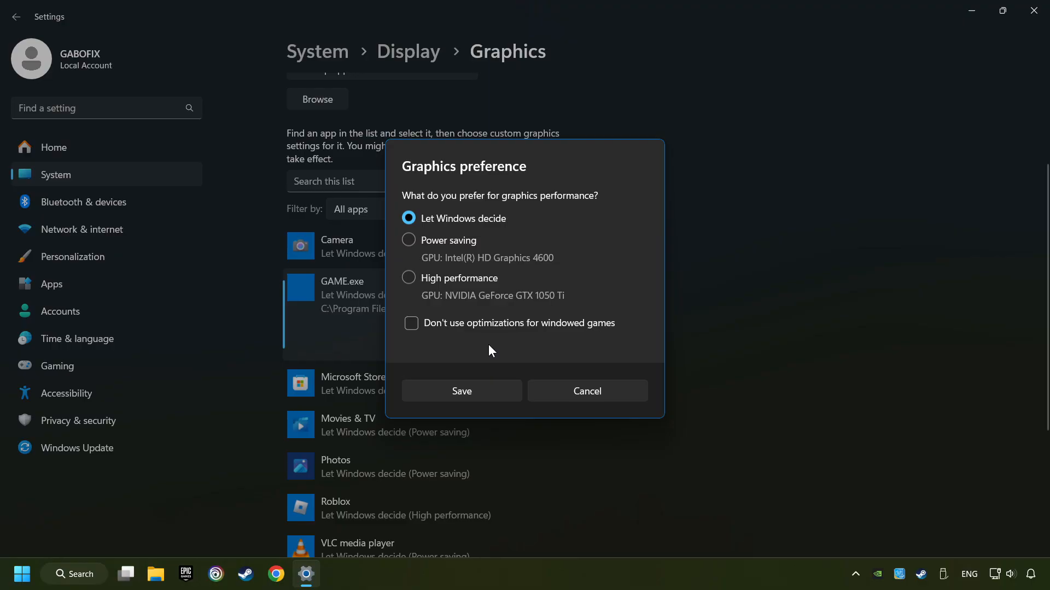
left_click(408, 278)
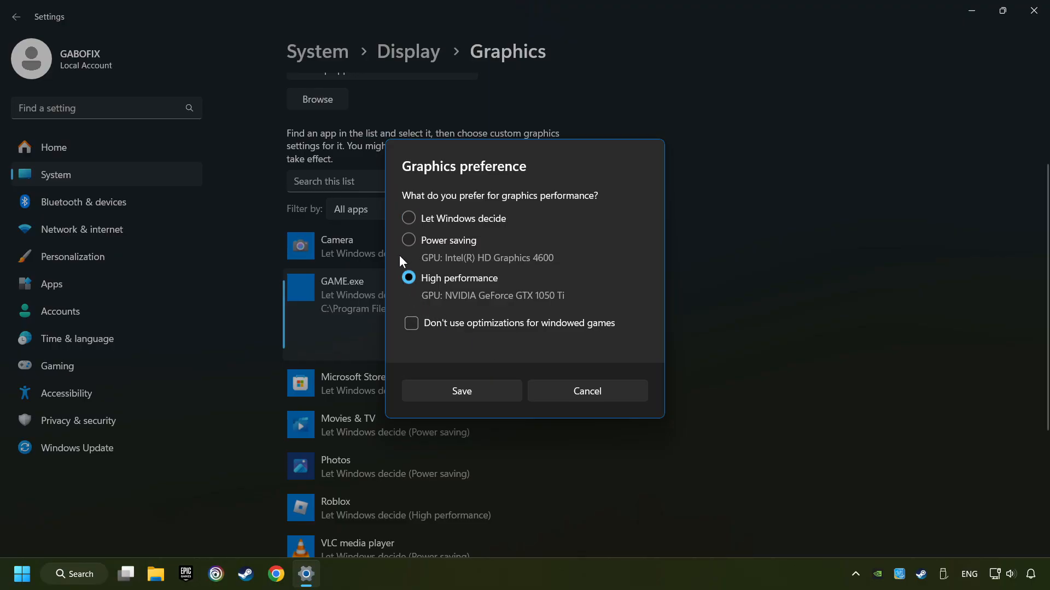
mouse_move(466, 302)
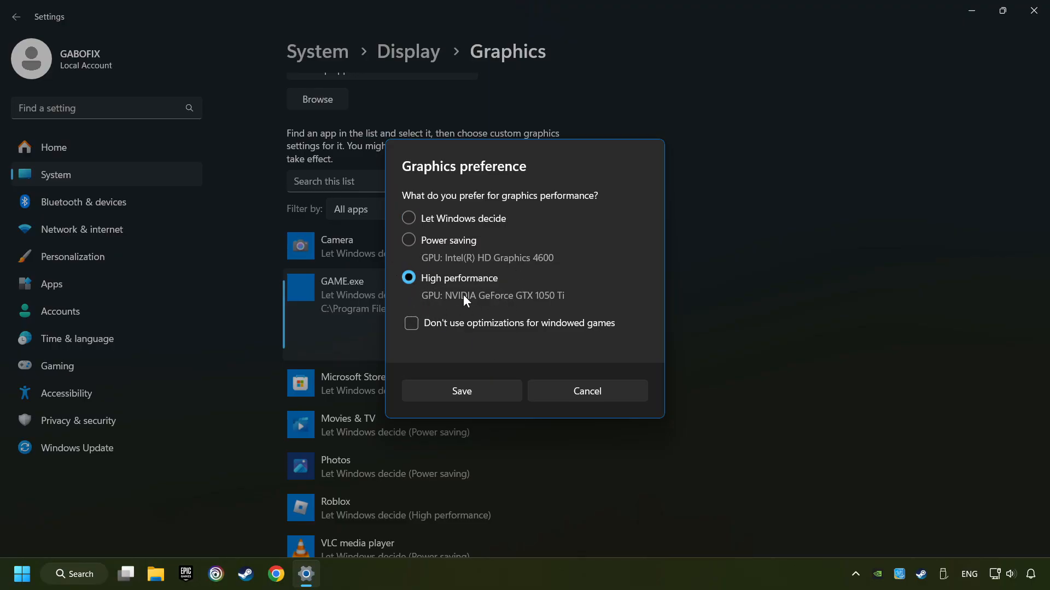
left_click(461, 391)
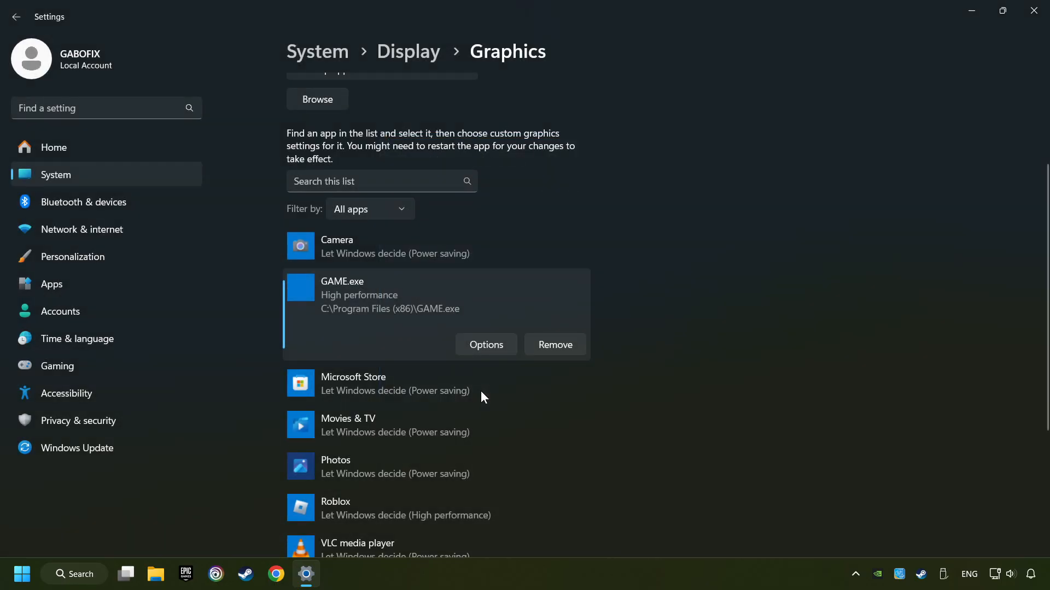
mouse_move(881, 106)
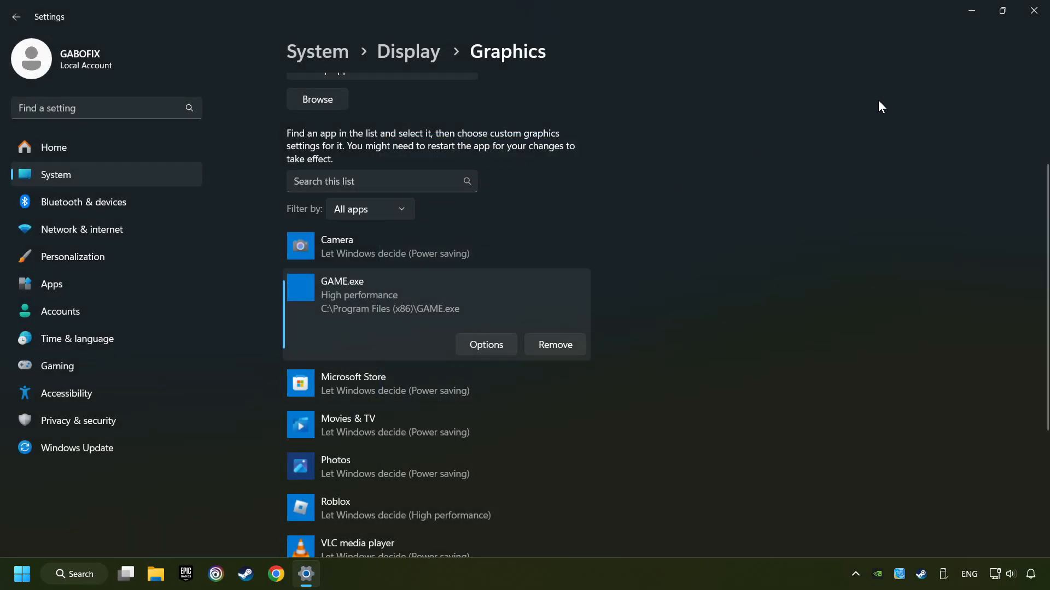
mouse_move(1033, 13)
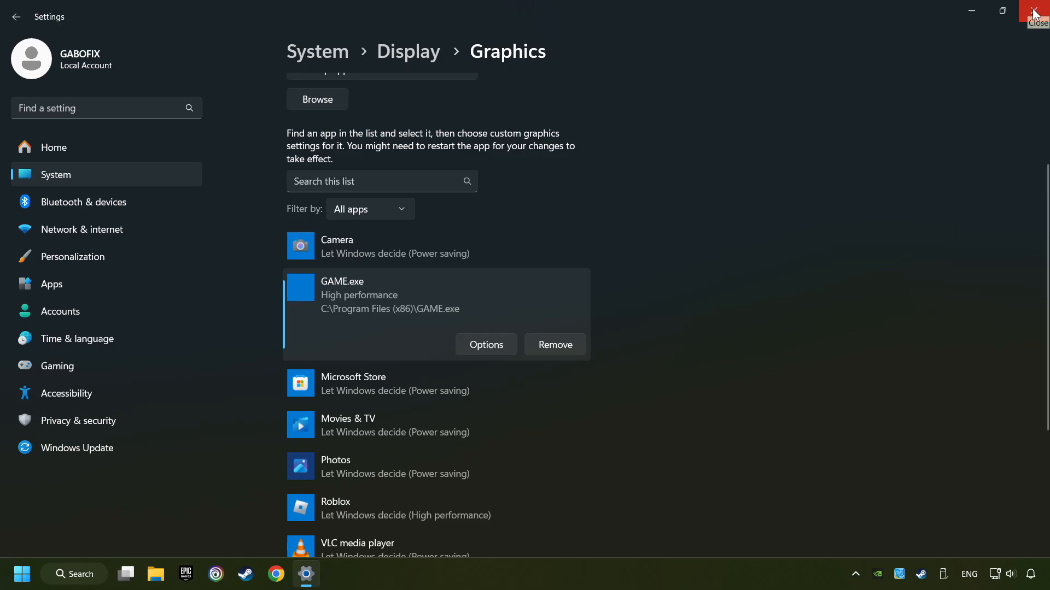
left_click(1037, 10)
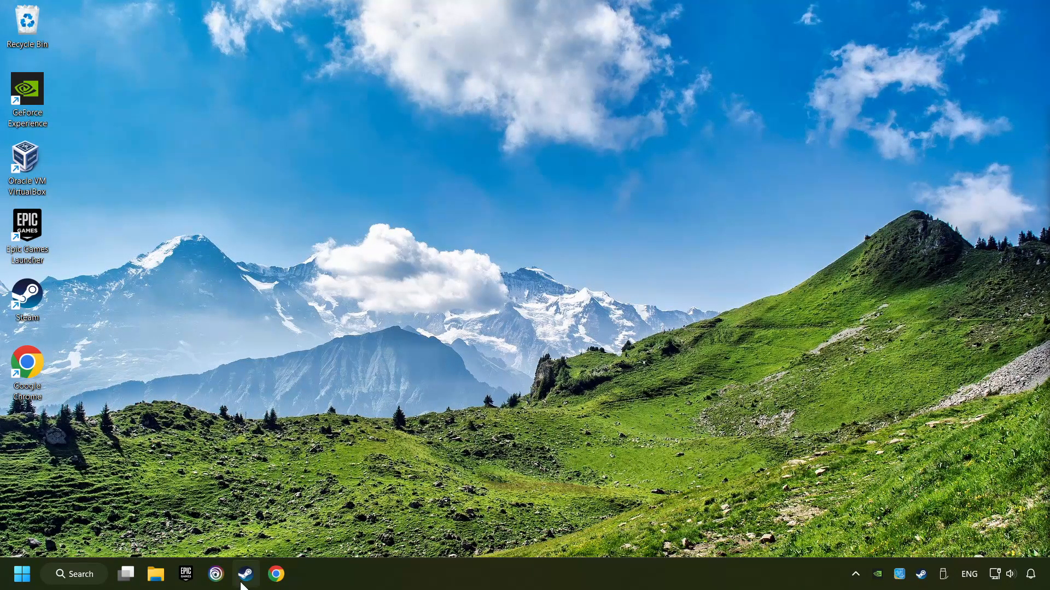
Step: Launch Steam and open the Properties window for GAME from the Library list
left_click(245, 575)
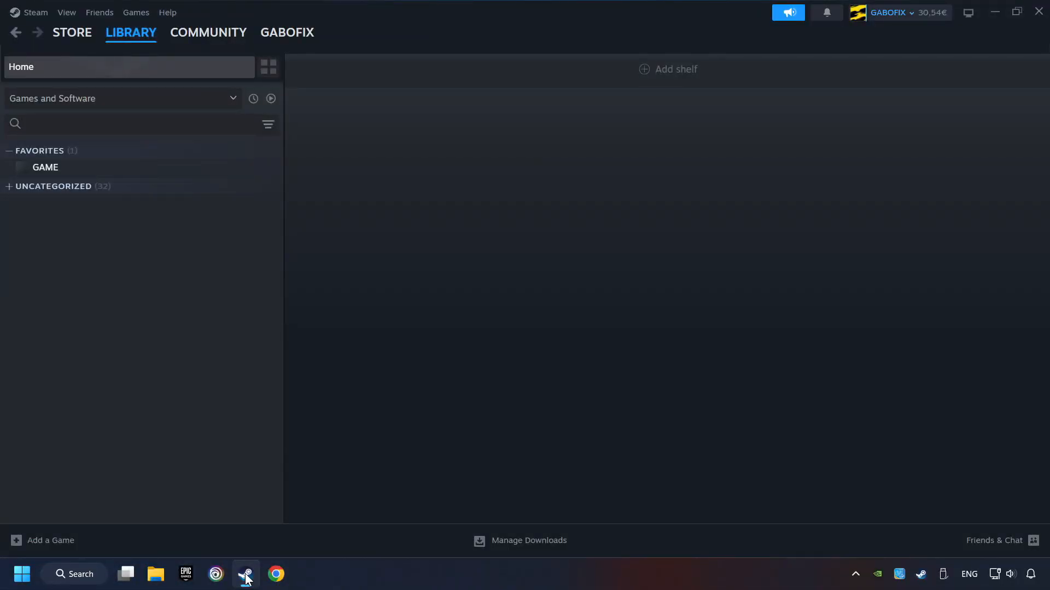
mouse_move(200, 67)
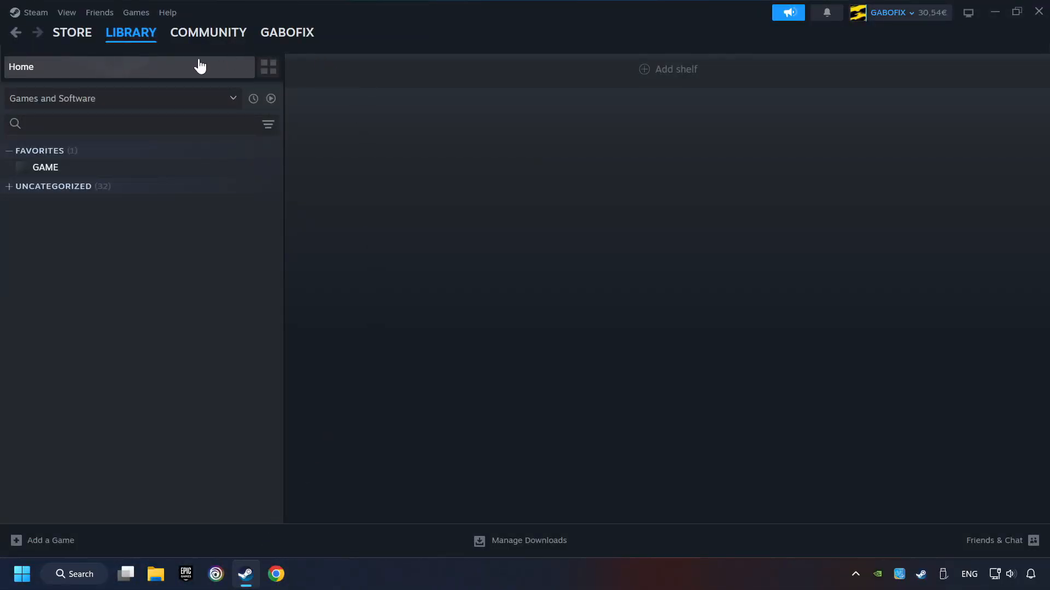
mouse_move(281, 82)
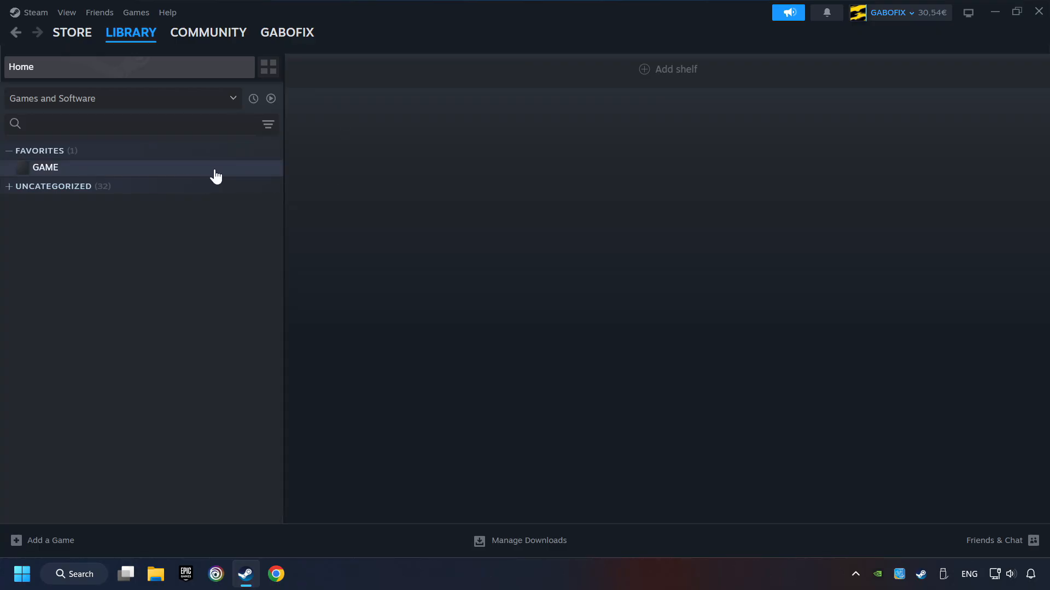
right_click(45, 167)
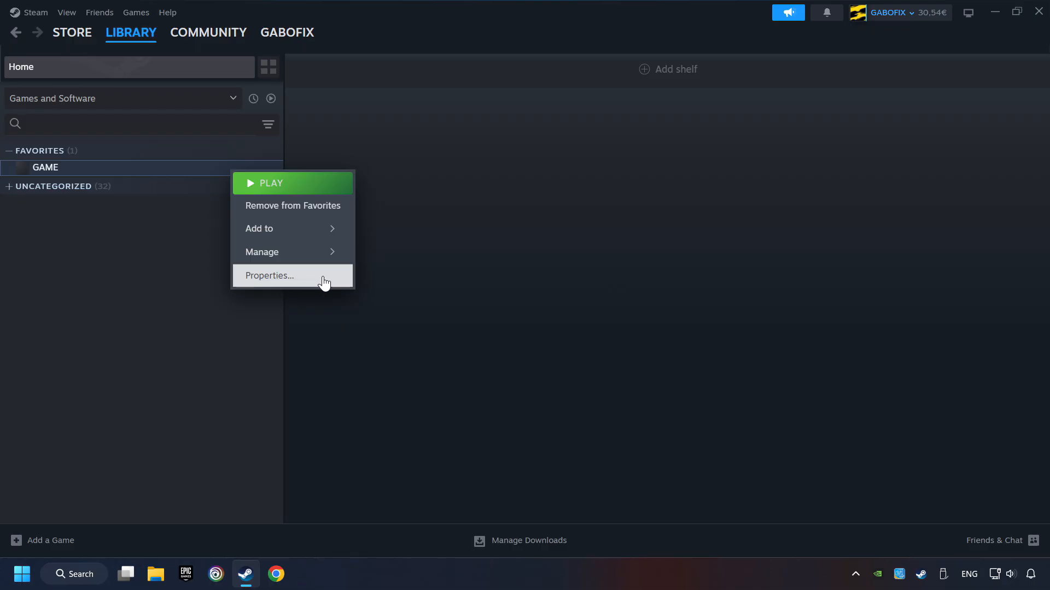
left_click(271, 276)
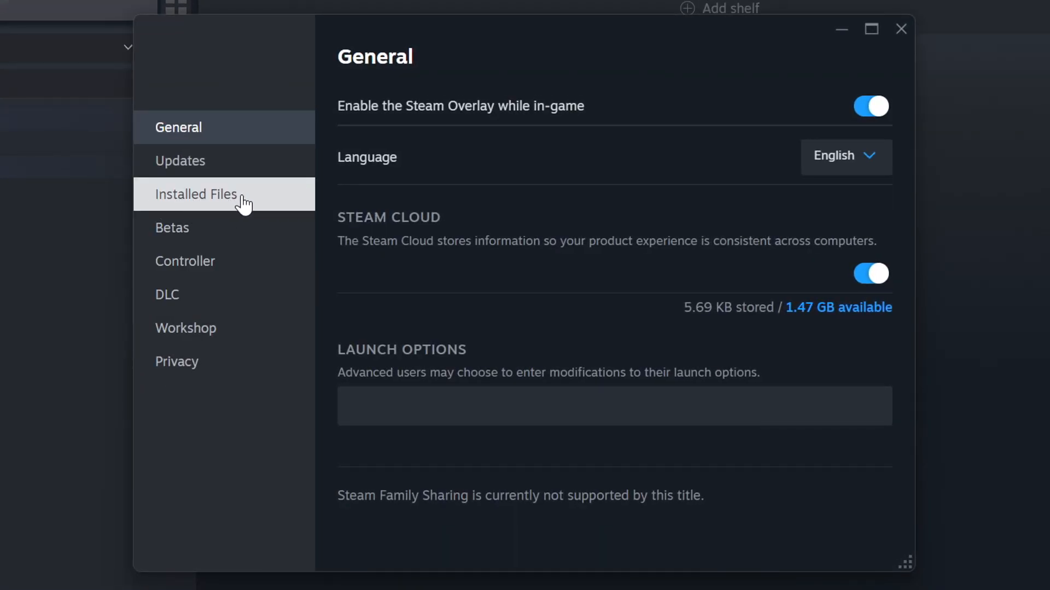
Step: Verify integrity of GAME's files under Installed Files, then browse to its D:\SteamLibrary install folder
left_click(195, 194)
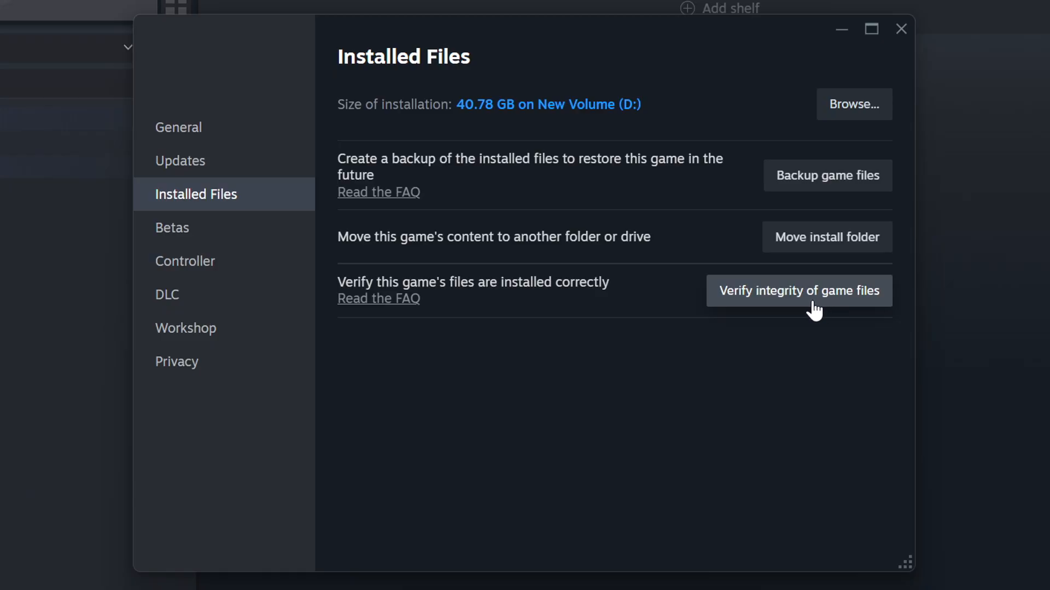
left_click(798, 290)
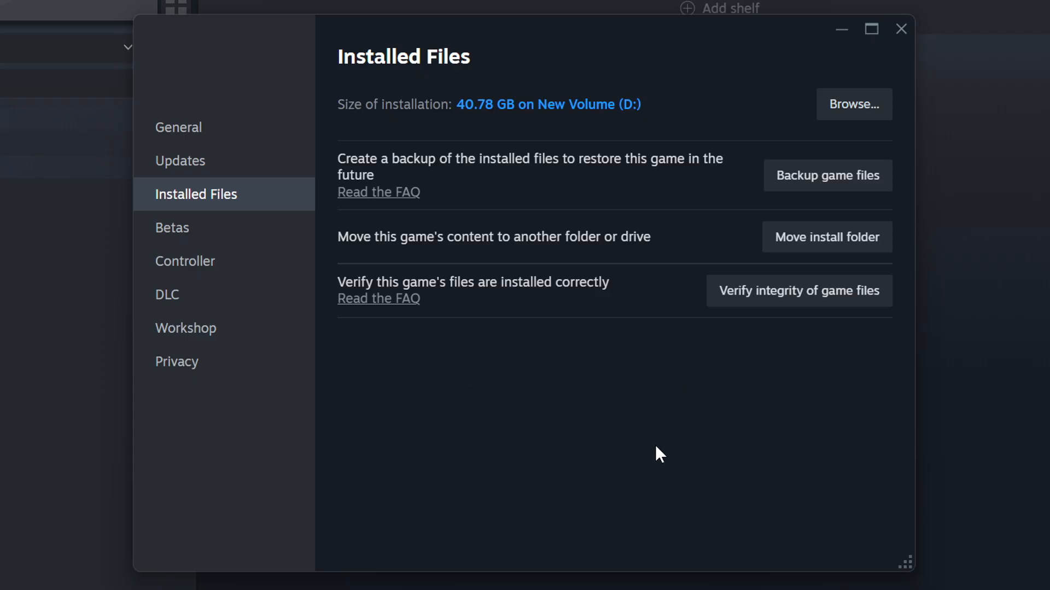
mouse_move(724, 142)
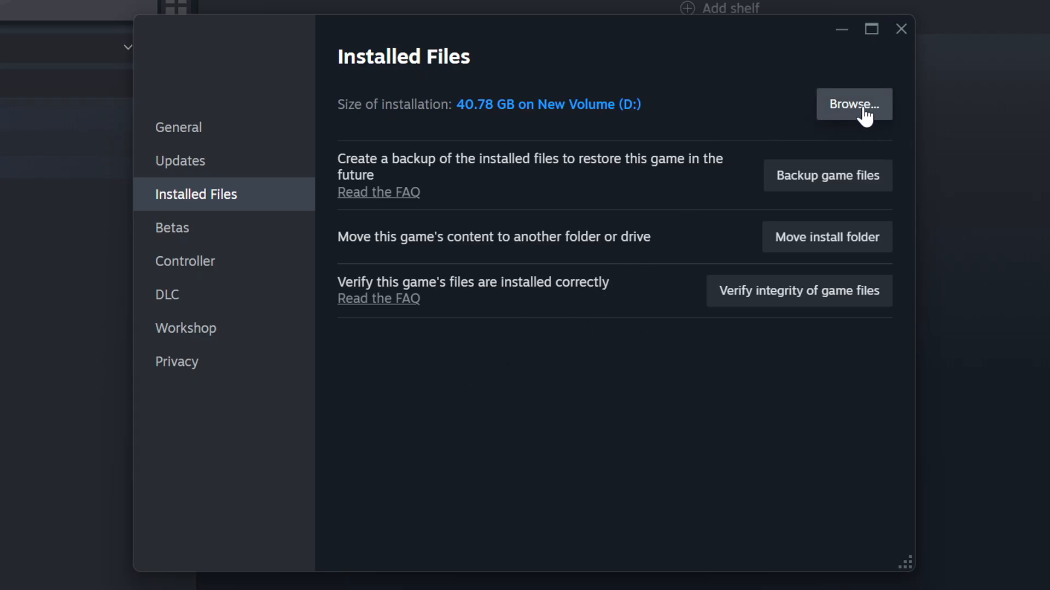
left_click(853, 105)
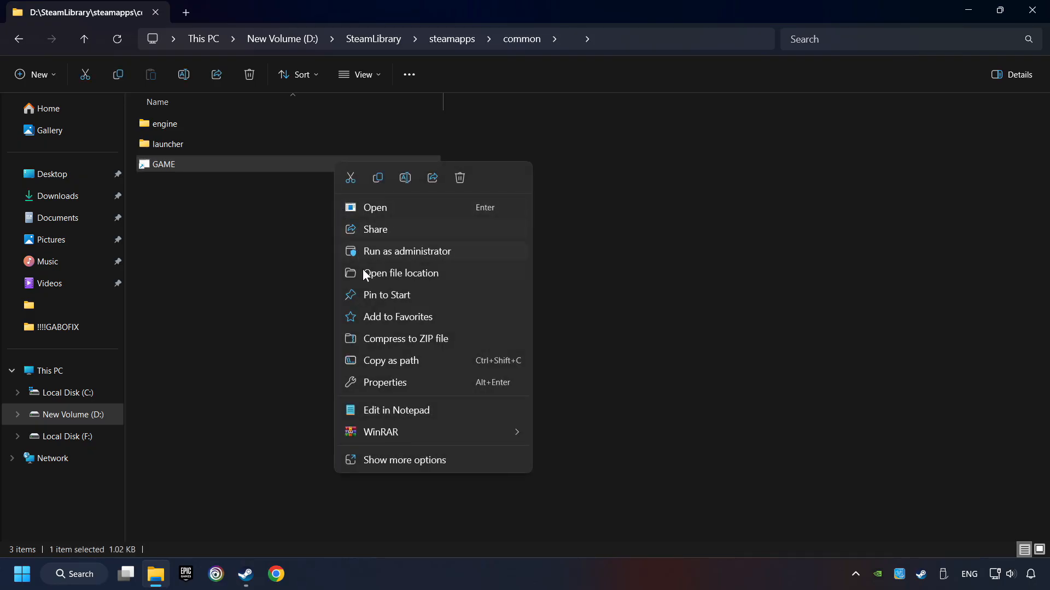
mouse_move(384, 382)
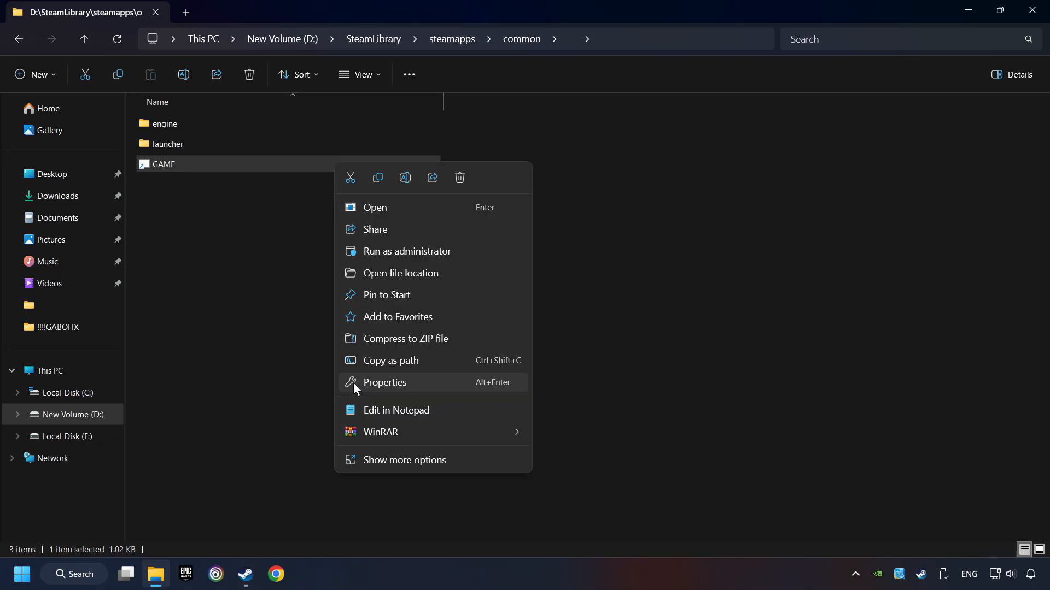
Step: Bring up the Properties window of the GAME shortcut in the install folder
left_click(384, 382)
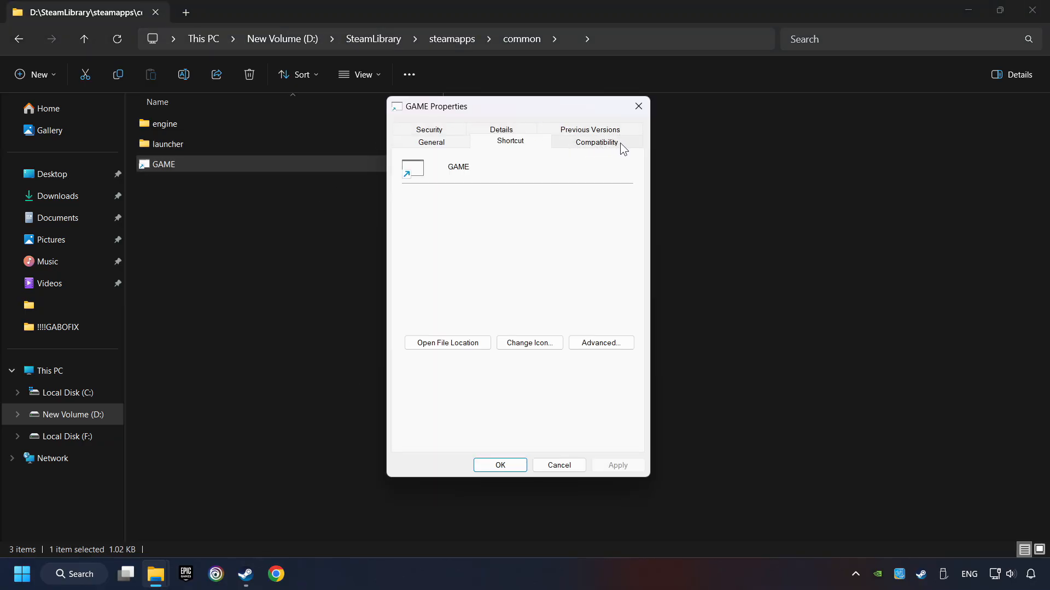
Step: Enable Windows 8 compatibility mode, disabled fullscreen optimizations and run as administrator, then apply and confirm
left_click(595, 142)
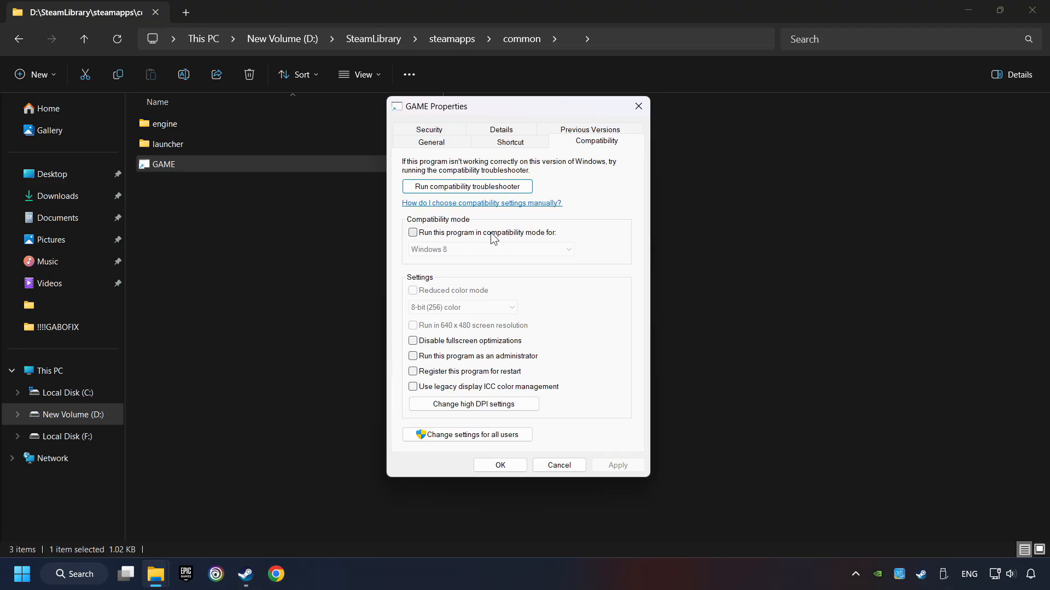
left_click(413, 232)
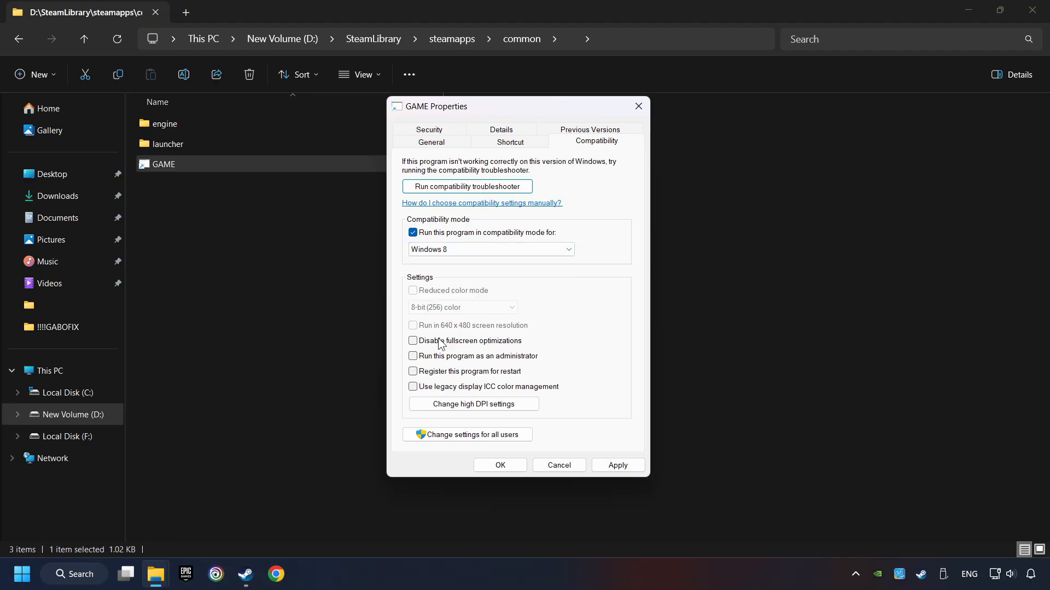
left_click(414, 341)
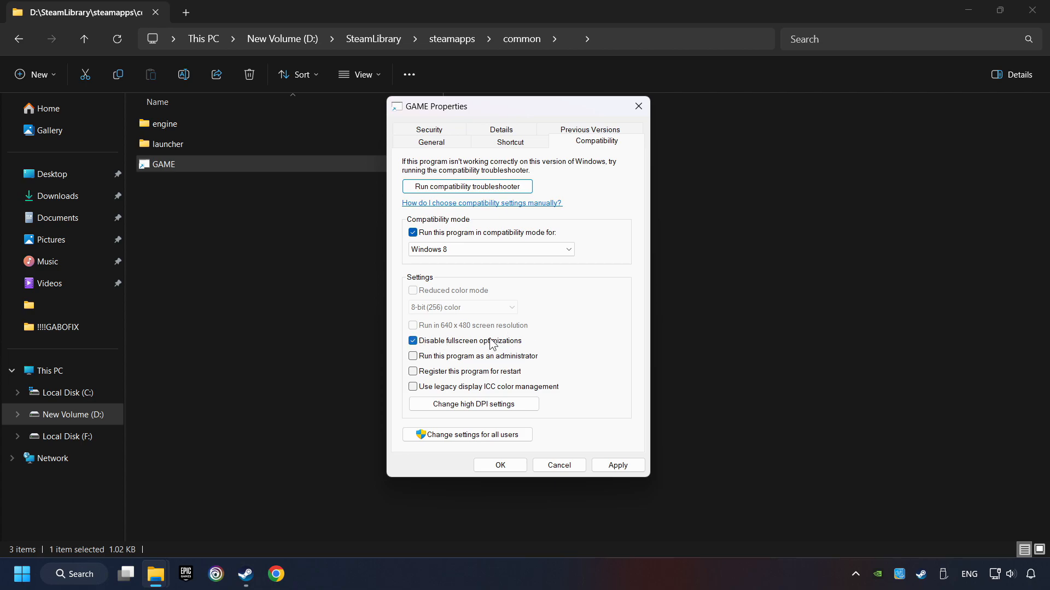
left_click(412, 357)
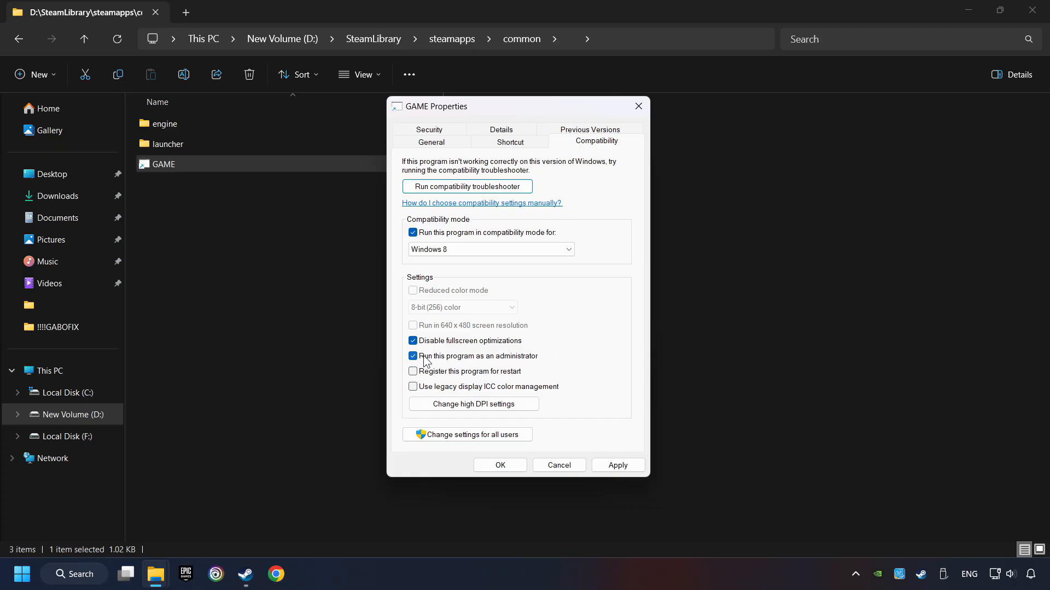
mouse_move(552, 362)
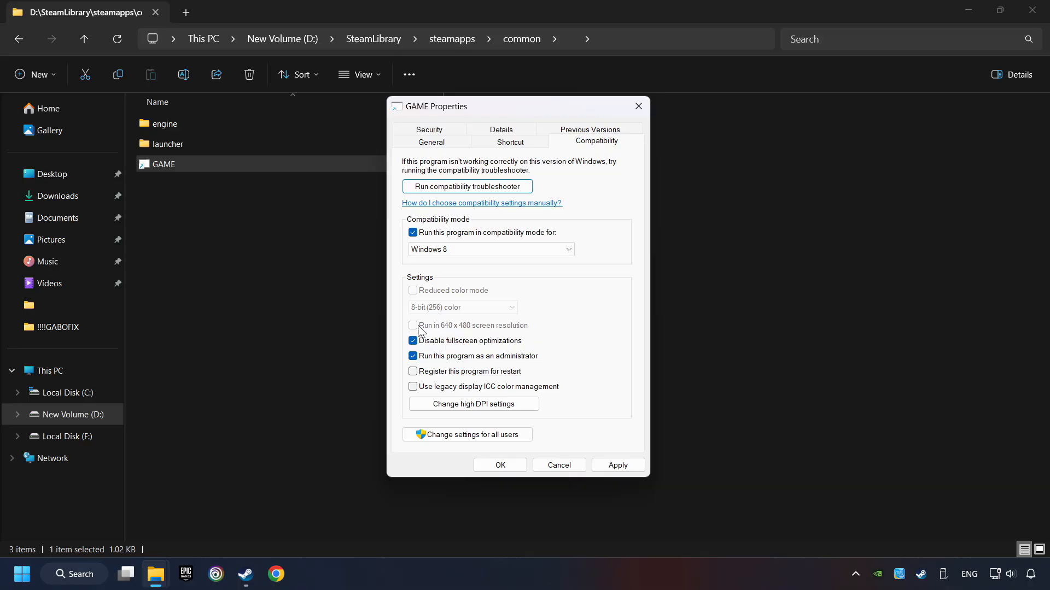
mouse_move(433, 327)
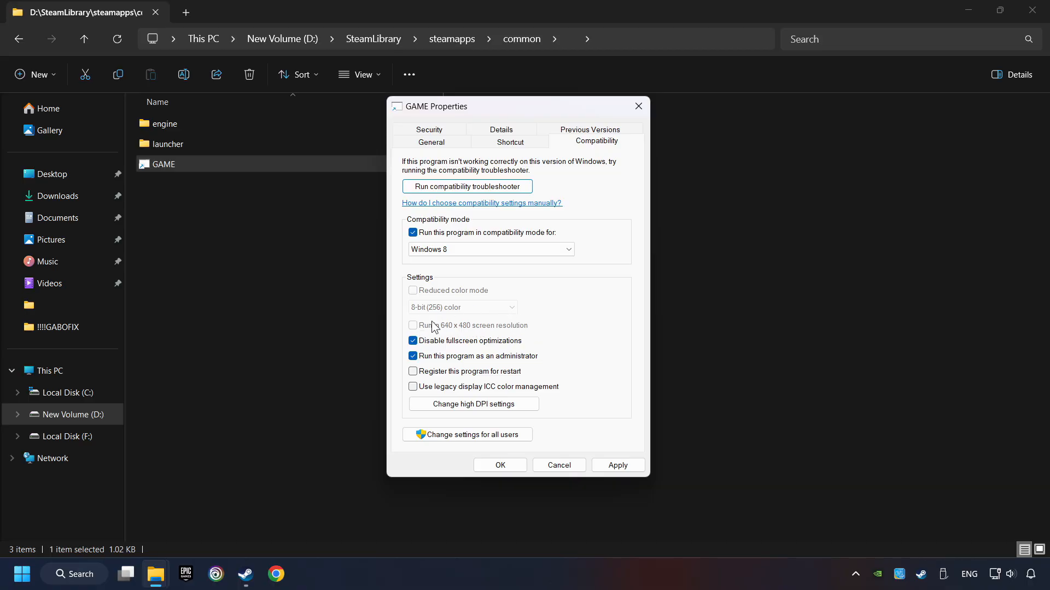
mouse_move(478, 332)
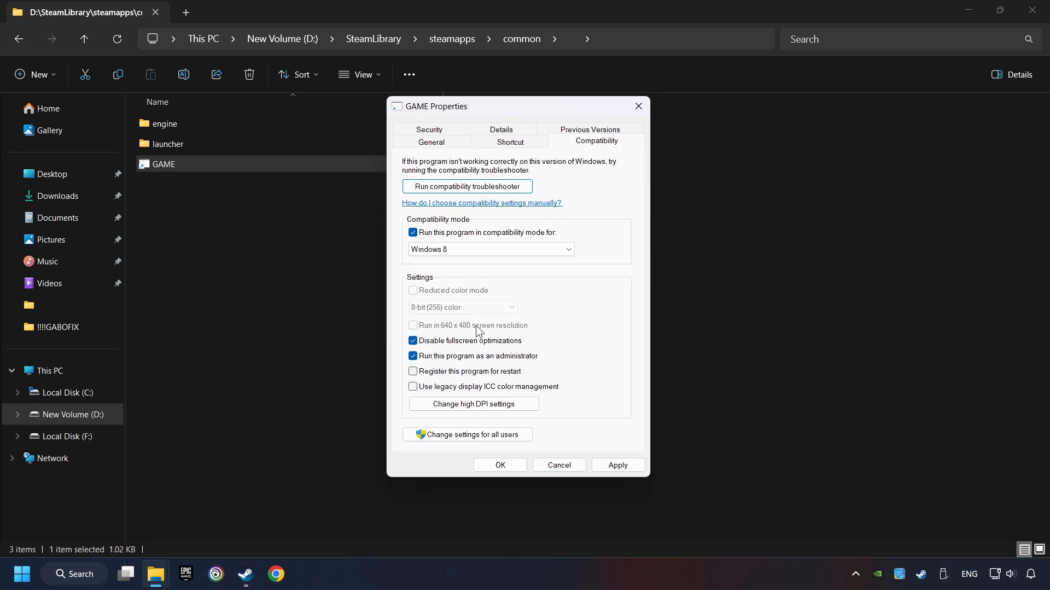
mouse_move(481, 333)
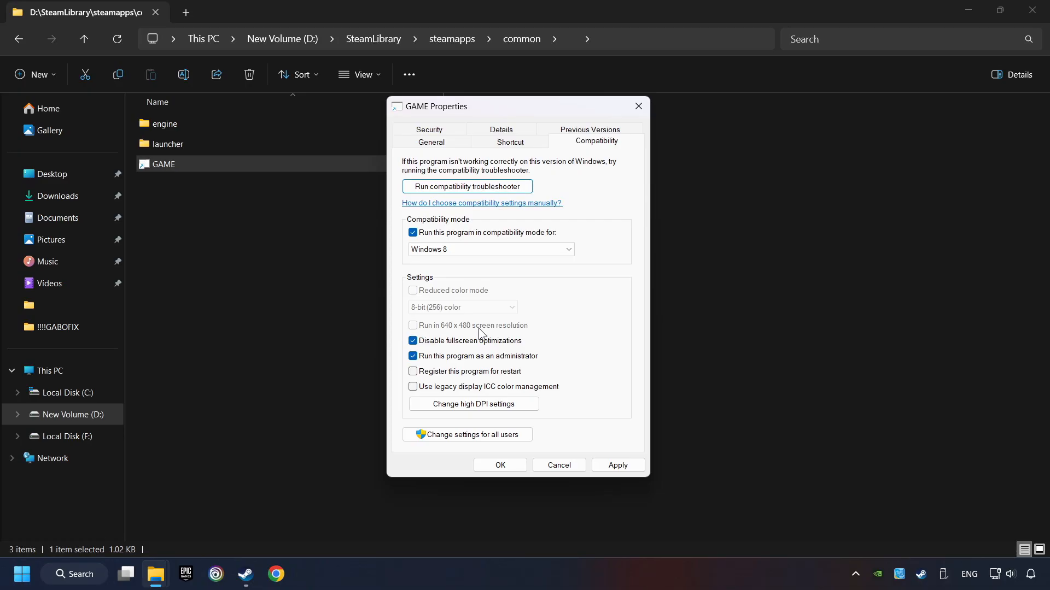
left_click(617, 465)
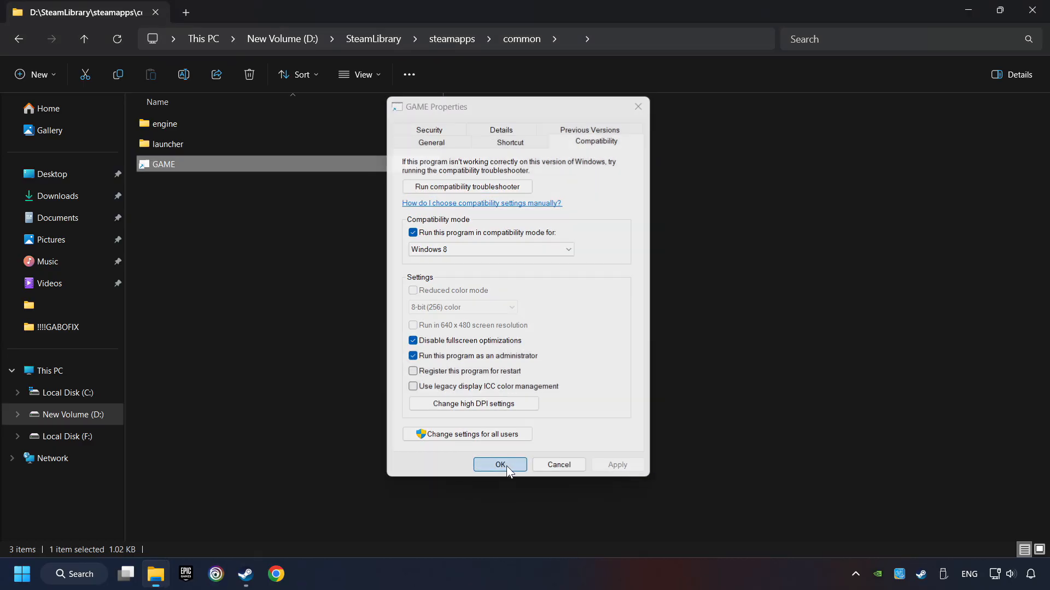
left_click(500, 464)
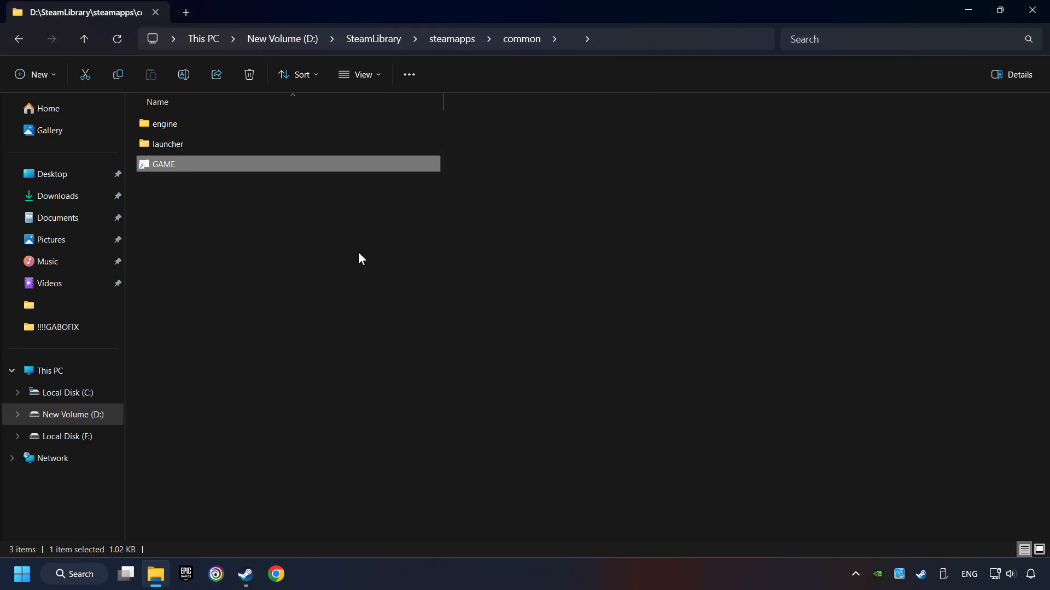
mouse_move(410, 263)
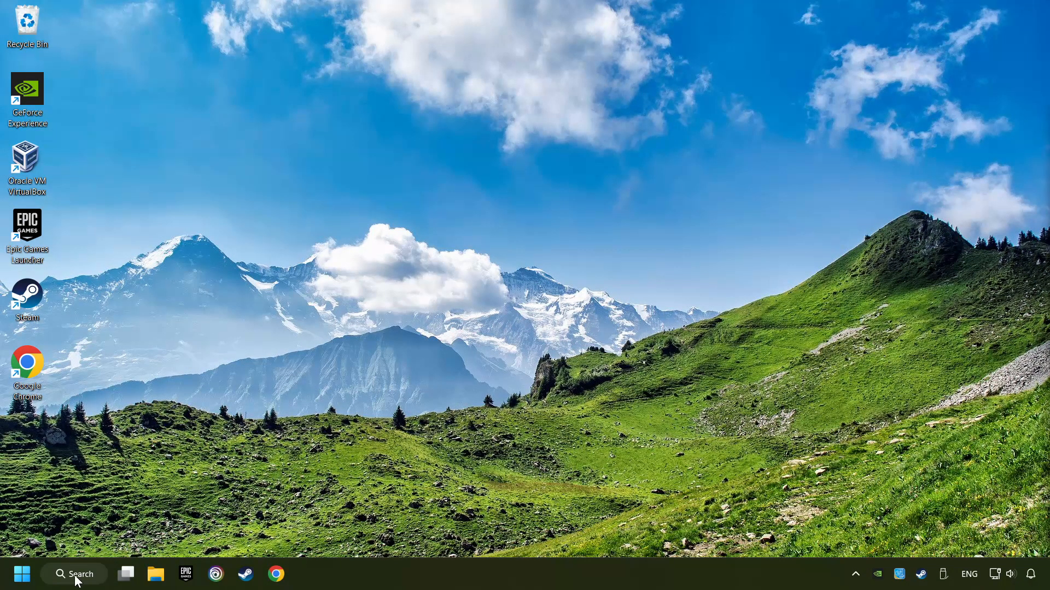
Step: Search the taskbar for 'updates' and launch the Check for updates settings page
left_click(73, 574)
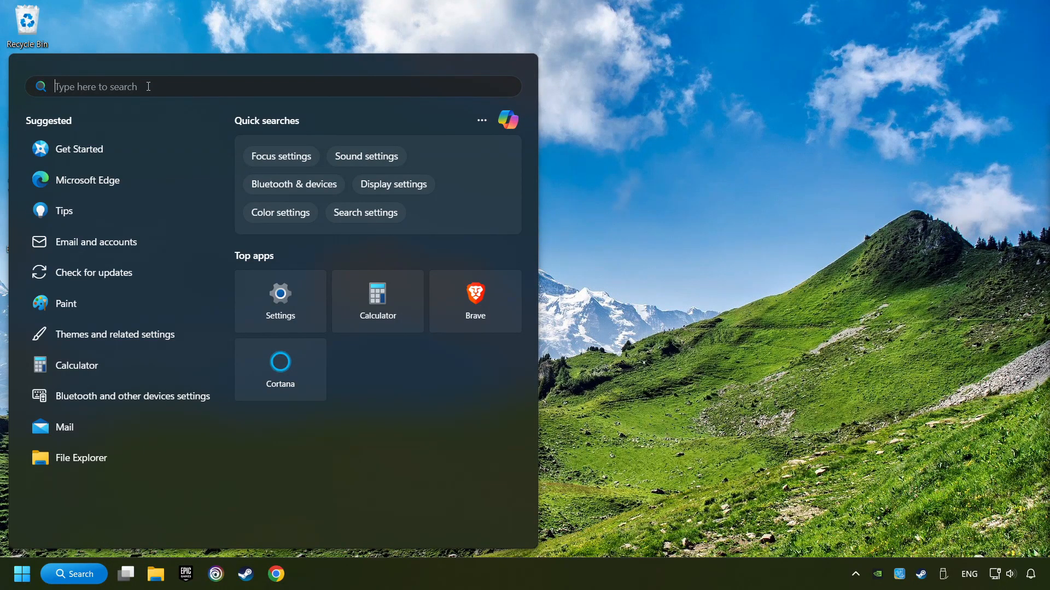
type("updates")
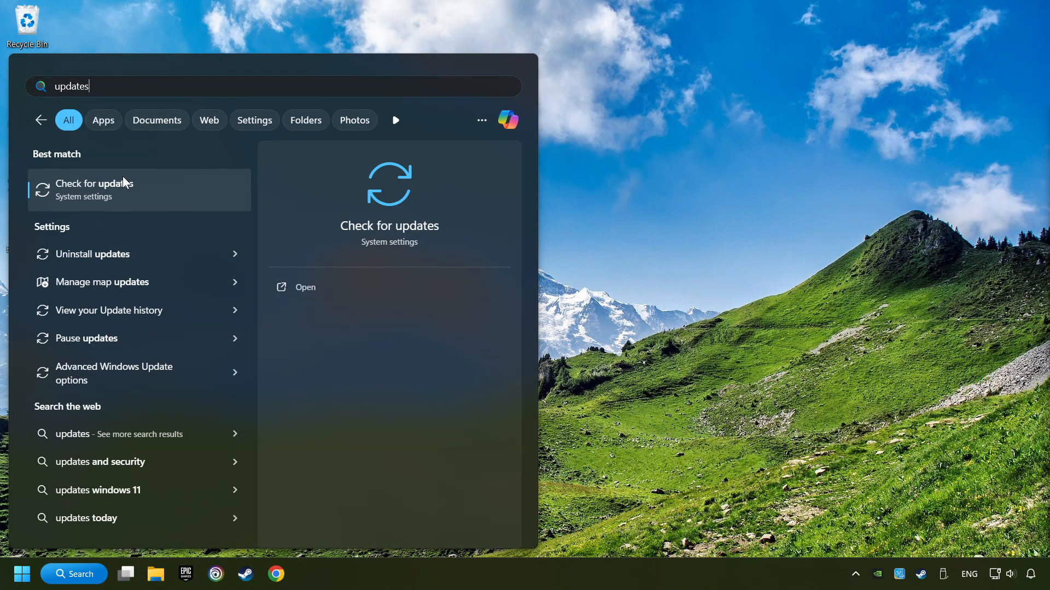
left_click(95, 189)
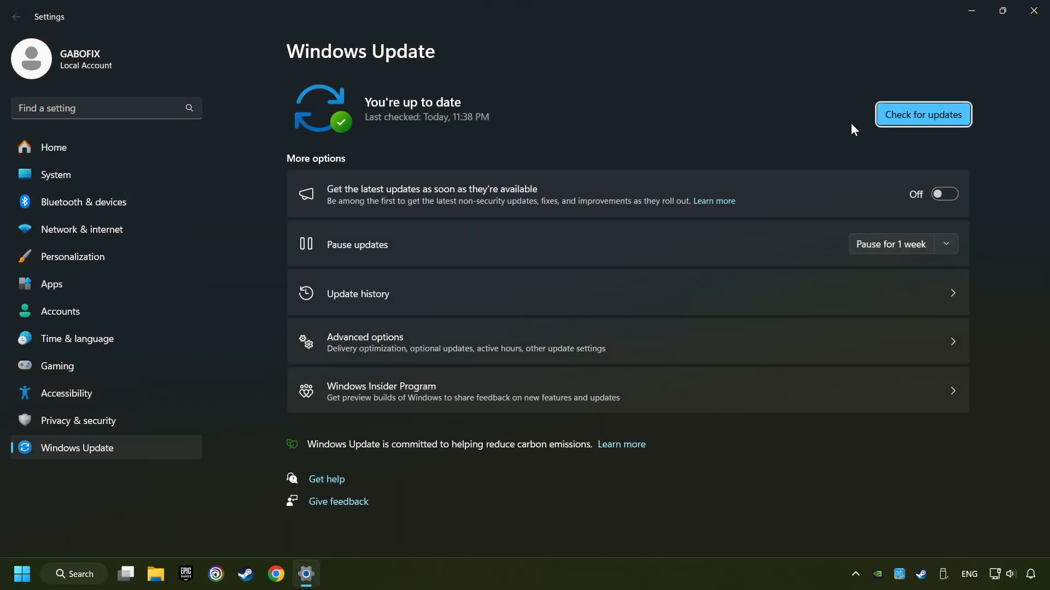
Step: Run a fresh Windows Update check and confirm the PC reports You're up to date
left_click(923, 114)
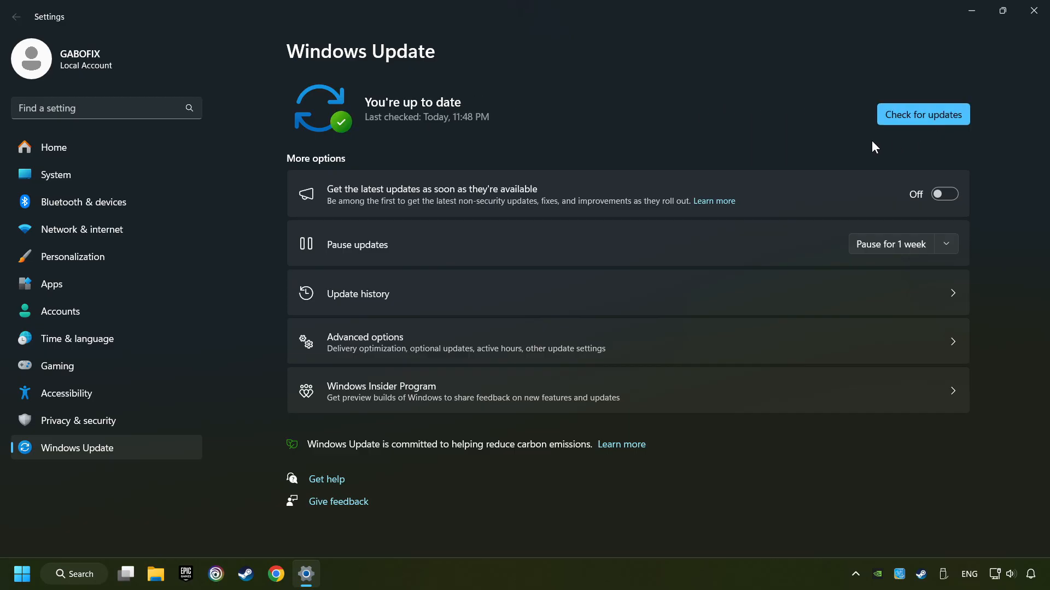
mouse_move(950, 150)
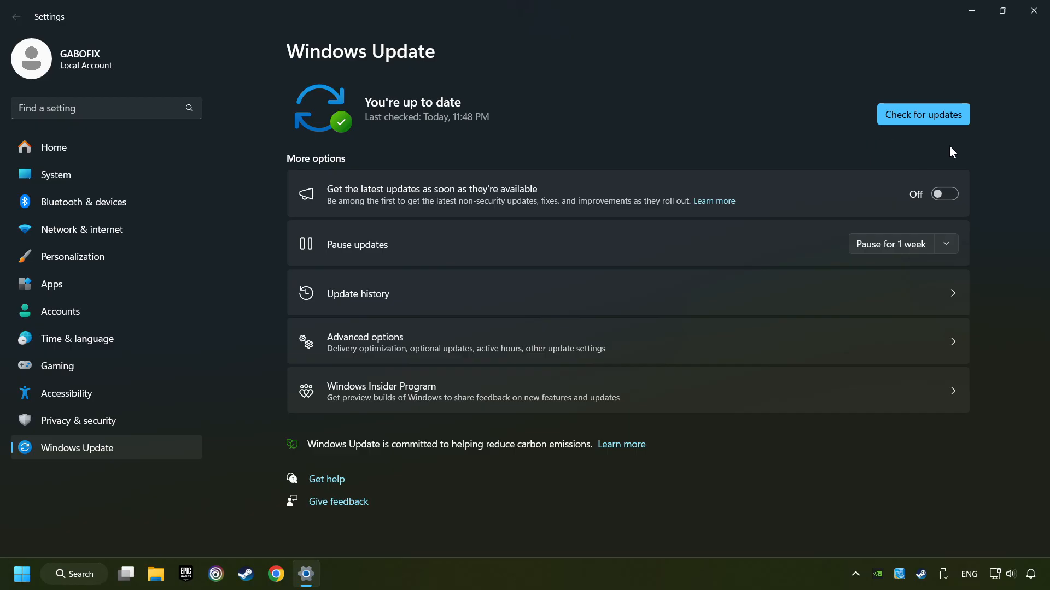